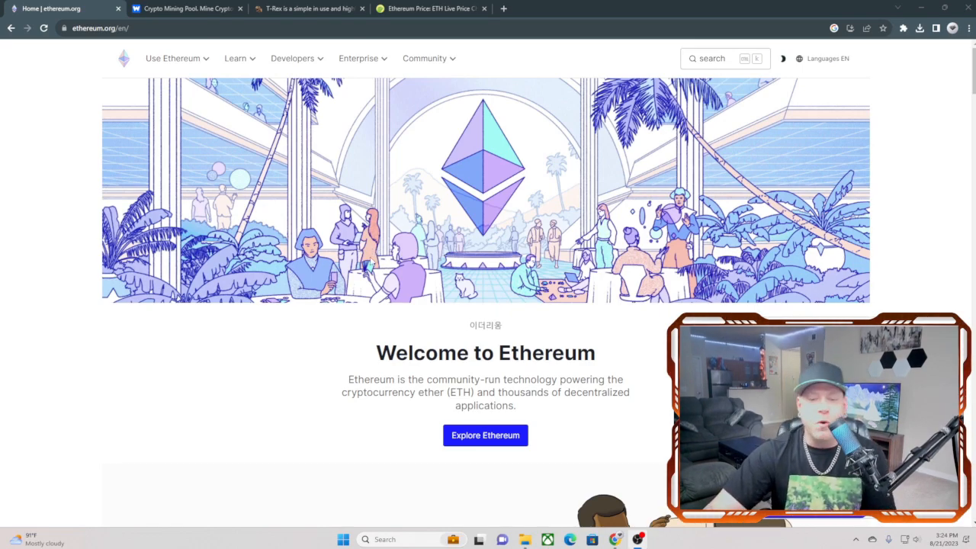
Scroll the ethereum.org homepage down to the Pick a wallet and Get ETH cards.
scroll("down", 3)
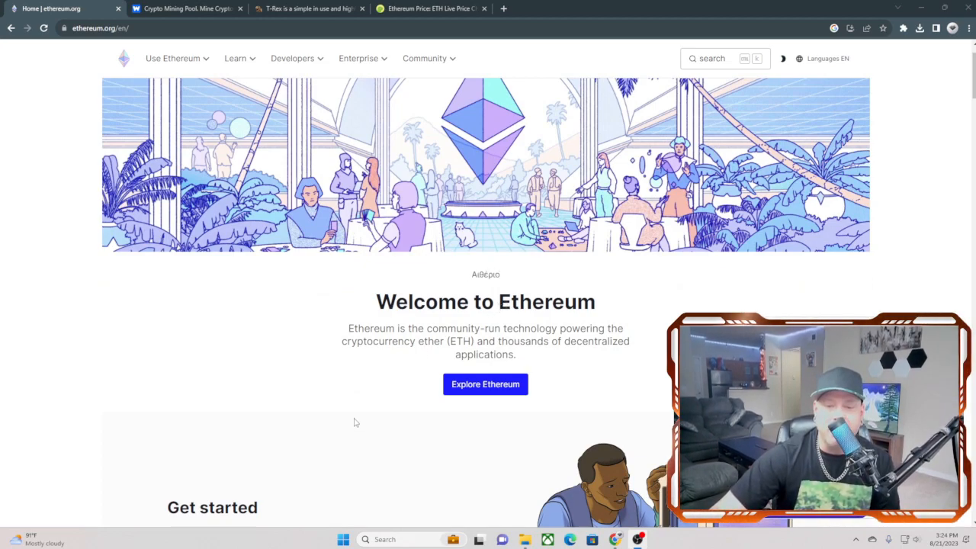
mouse_move(341, 432)
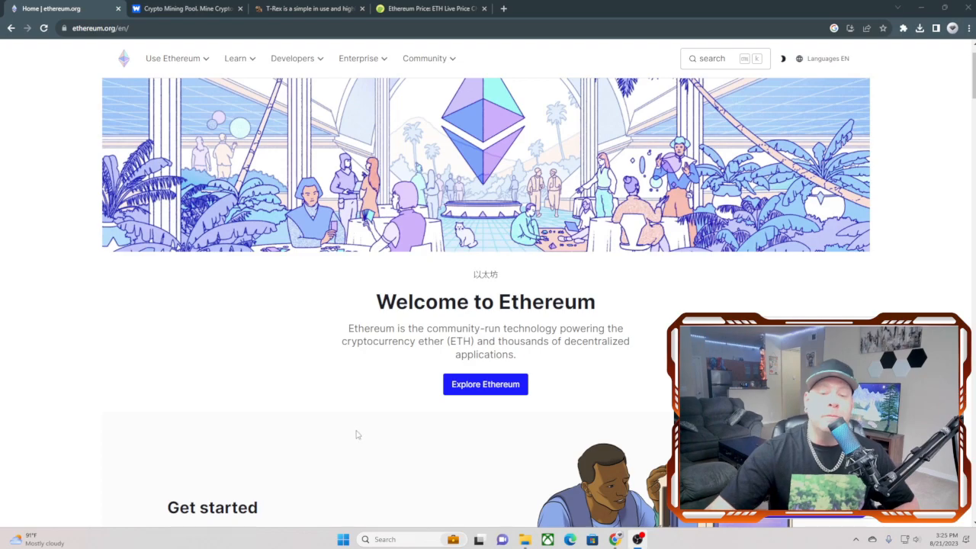
scroll("down", 3)
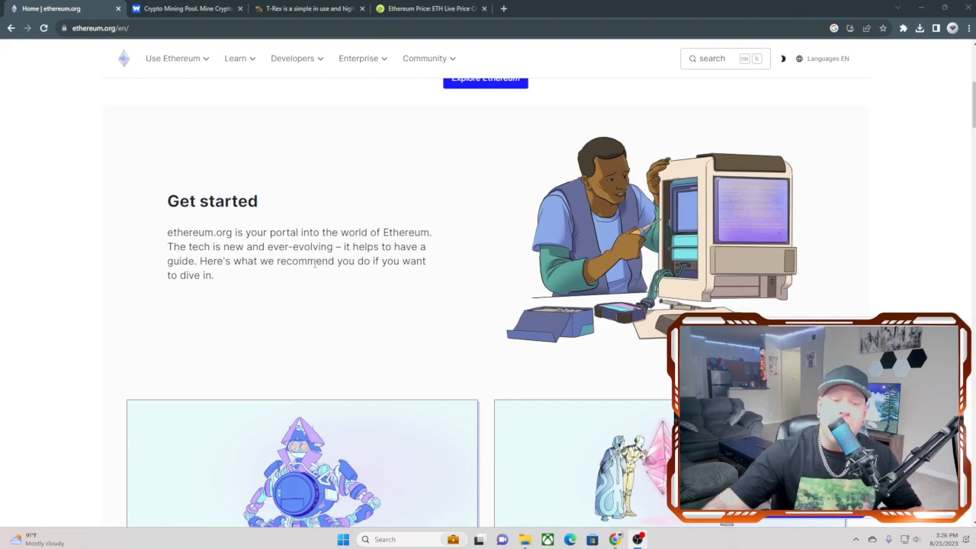
scroll("down", 3)
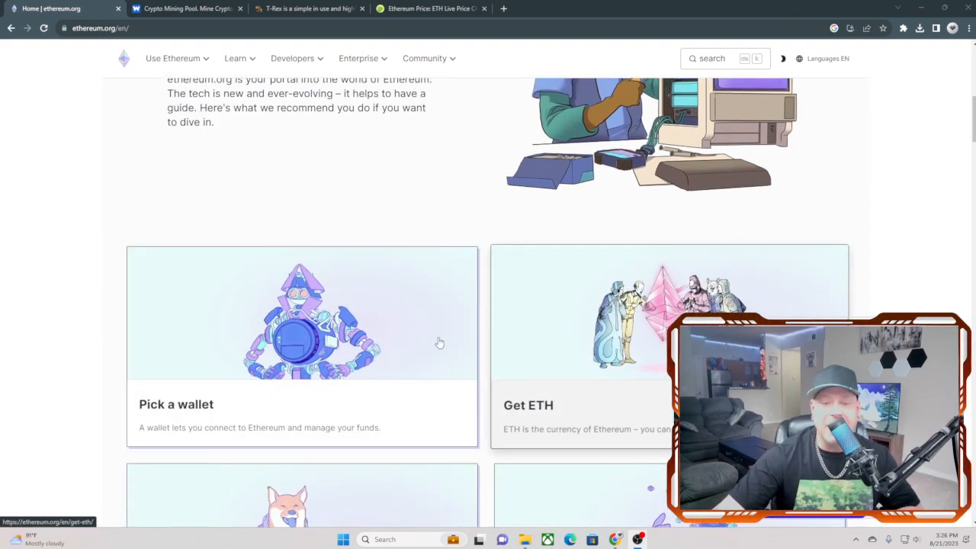
scroll("down", 3)
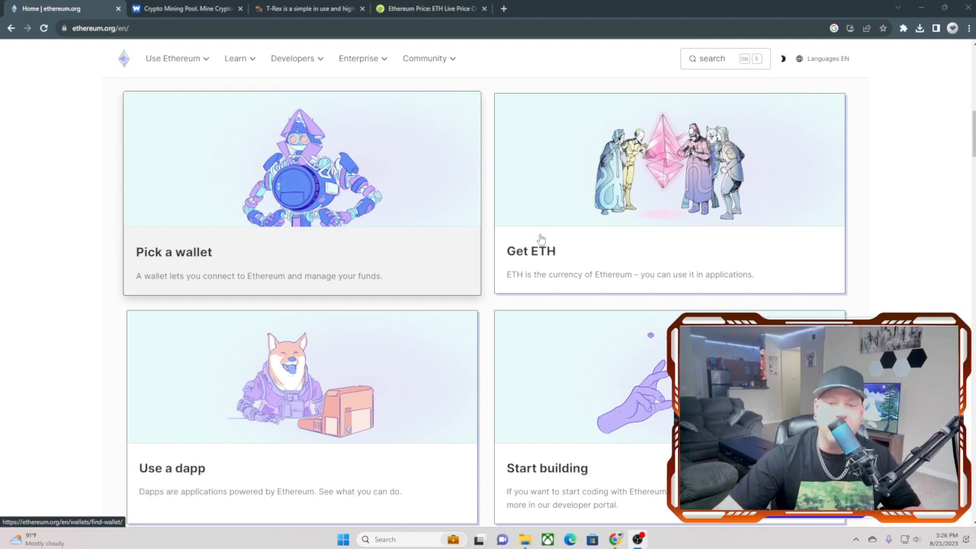
mouse_move(535, 295)
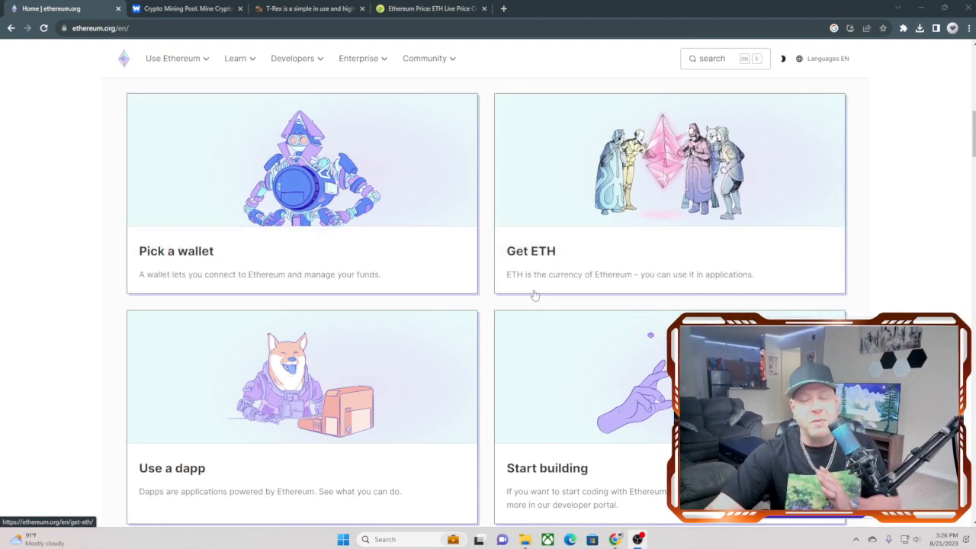
mouse_move(701, 254)
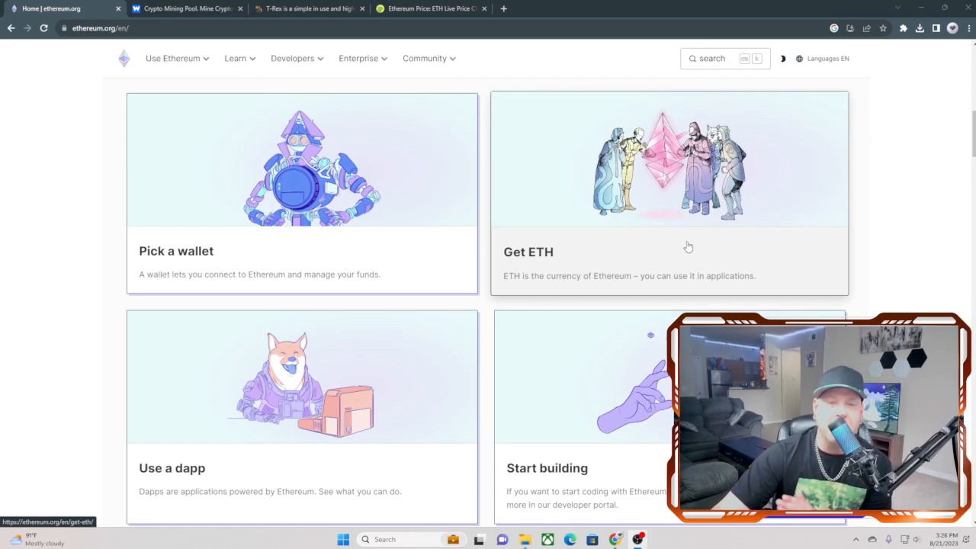
mouse_move(196, 284)
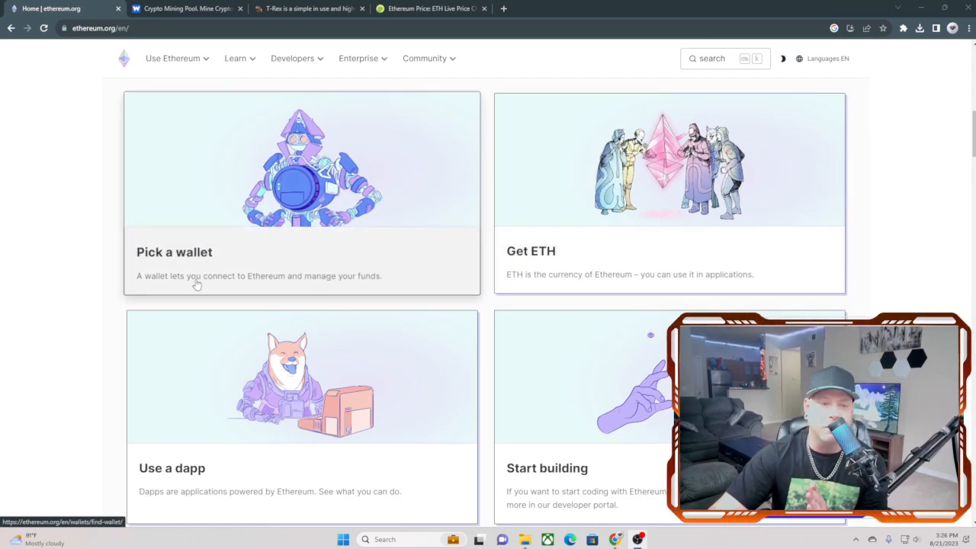
mouse_move(208, 251)
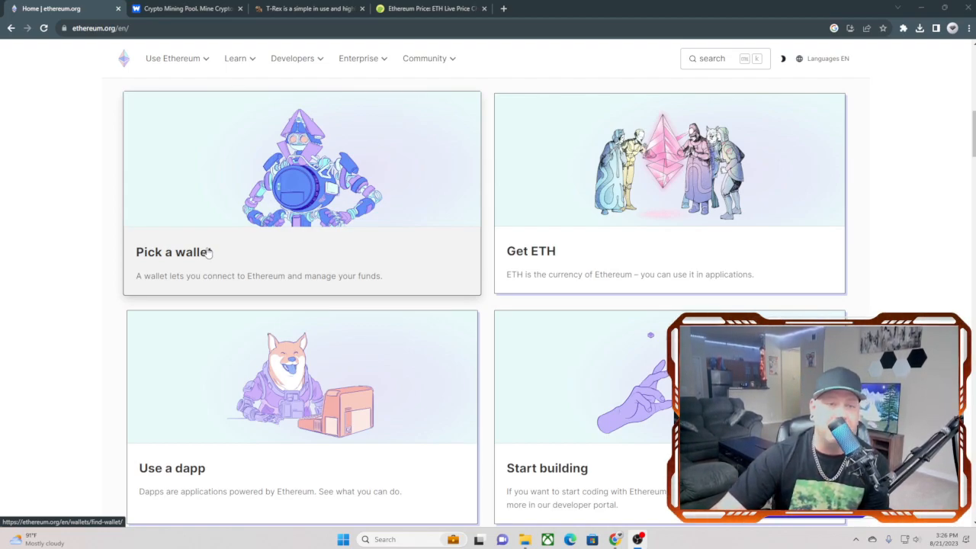
Switch to the WoolyPooly tab showing the EthereumPoW pool statistics.
left_click(187, 8)
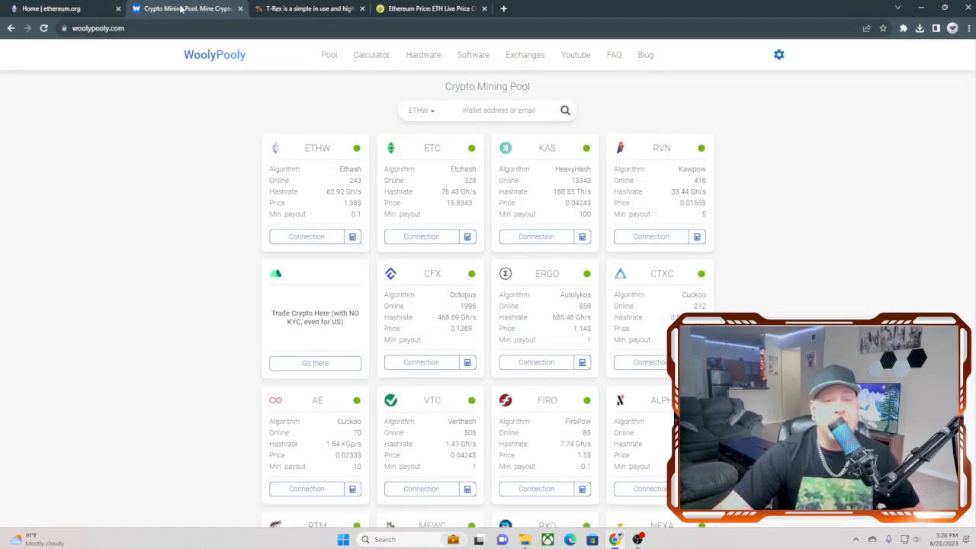
mouse_move(334, 168)
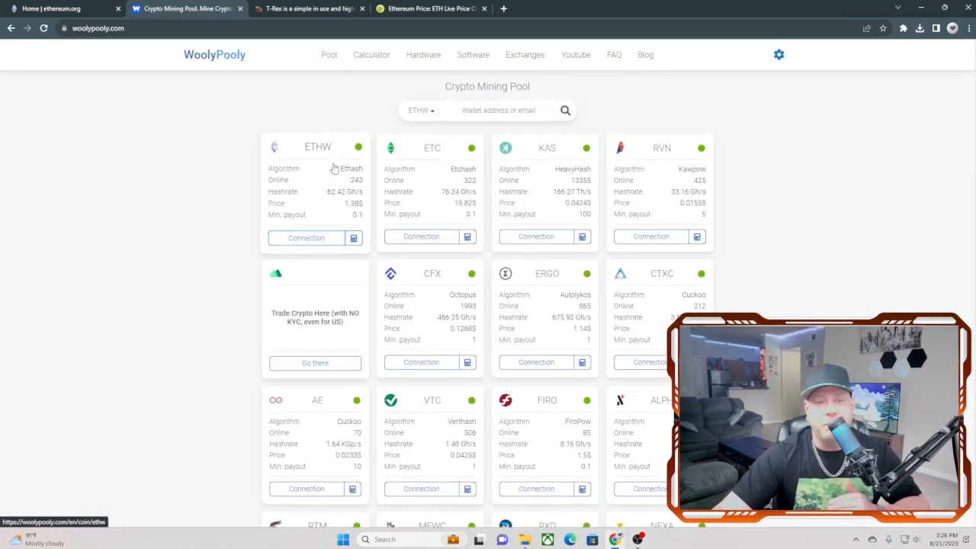
mouse_move(322, 162)
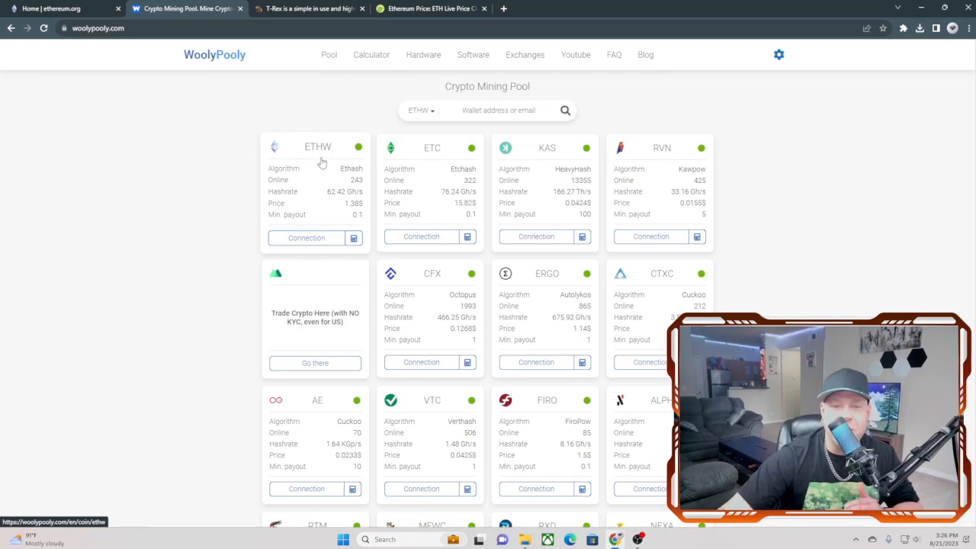
mouse_move(436, 202)
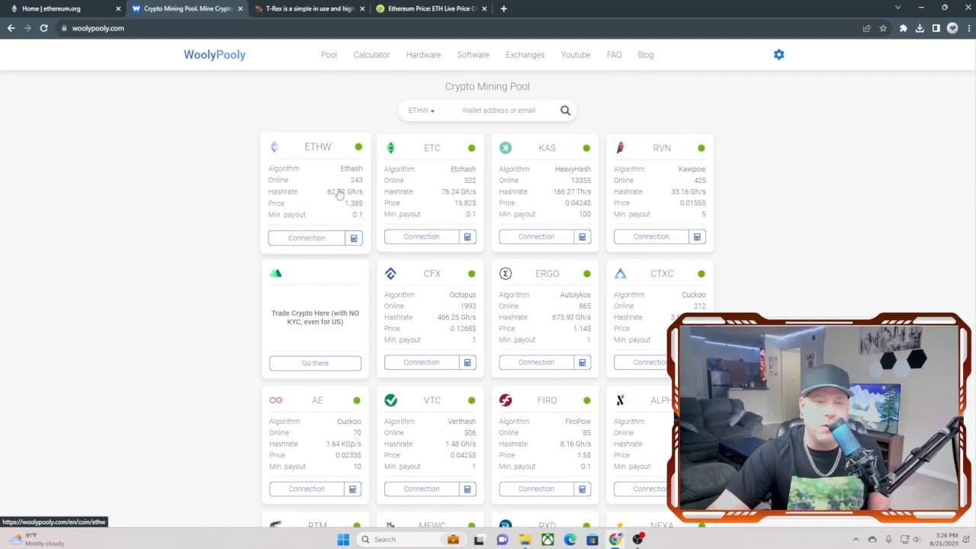
mouse_move(341, 199)
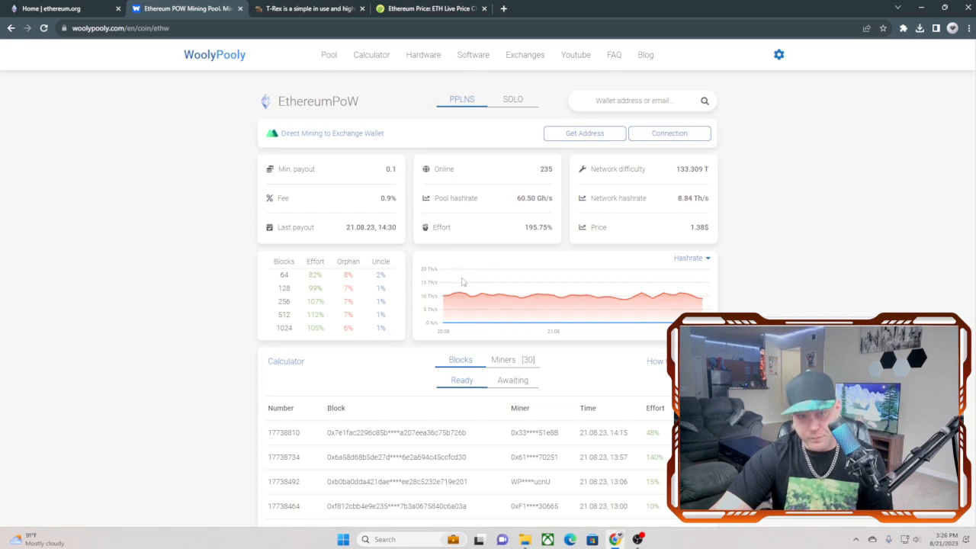
mouse_move(581, 229)
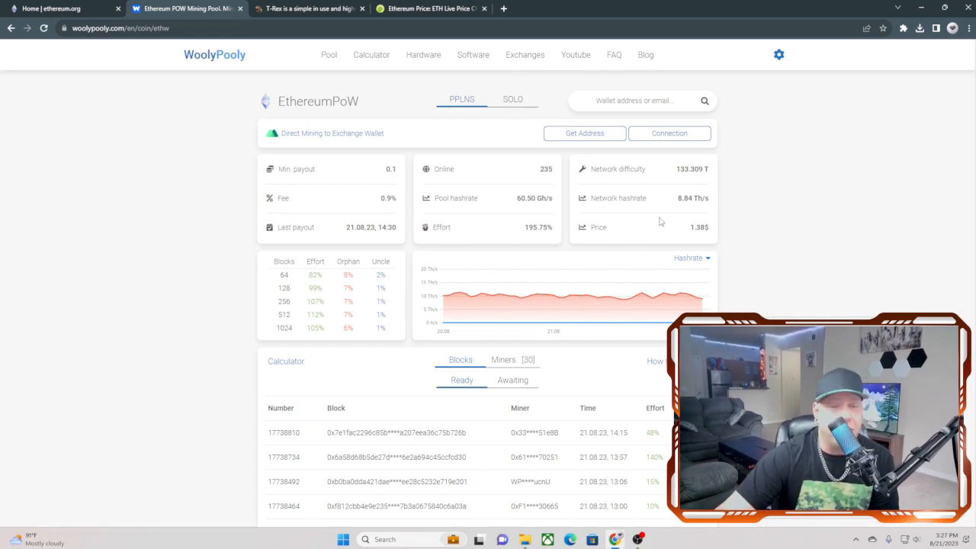
mouse_move(503, 265)
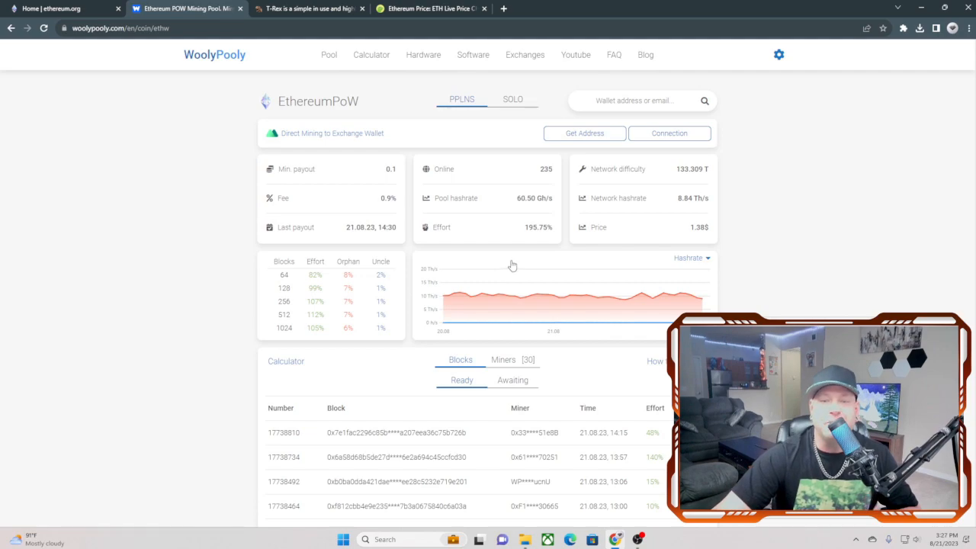
mouse_move(508, 271)
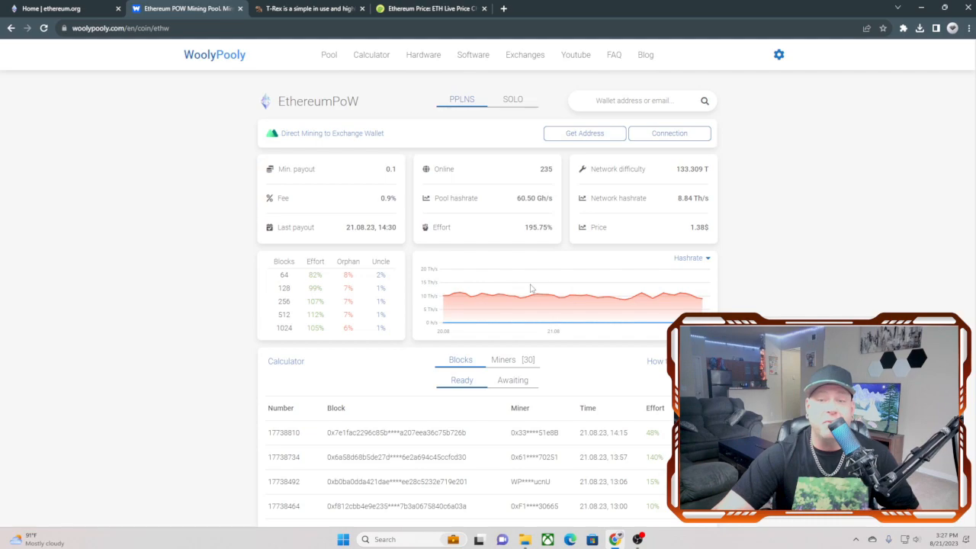
mouse_move(534, 294)
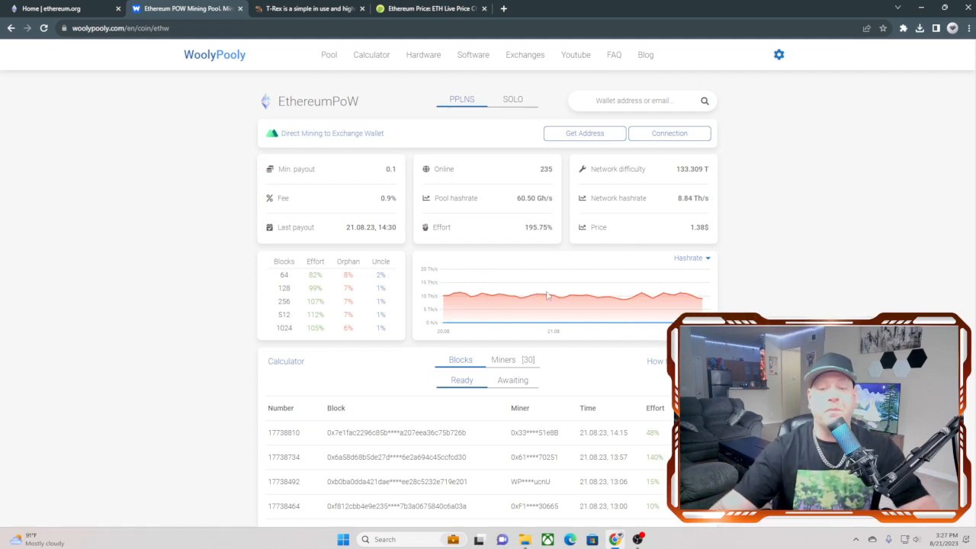
scroll("down", 3)
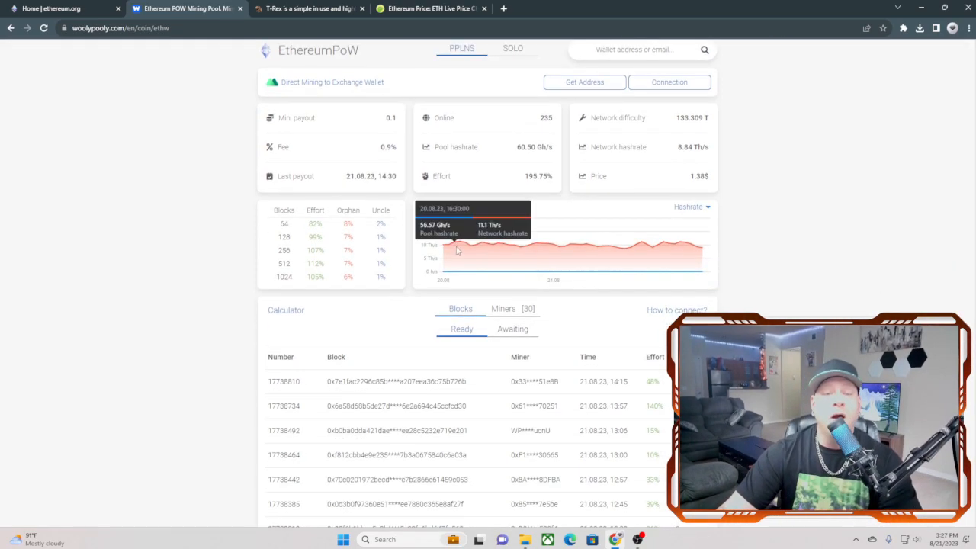
Switch to the T-Rex miner tab, browse its features, and return to the homepage.
left_click(305, 8)
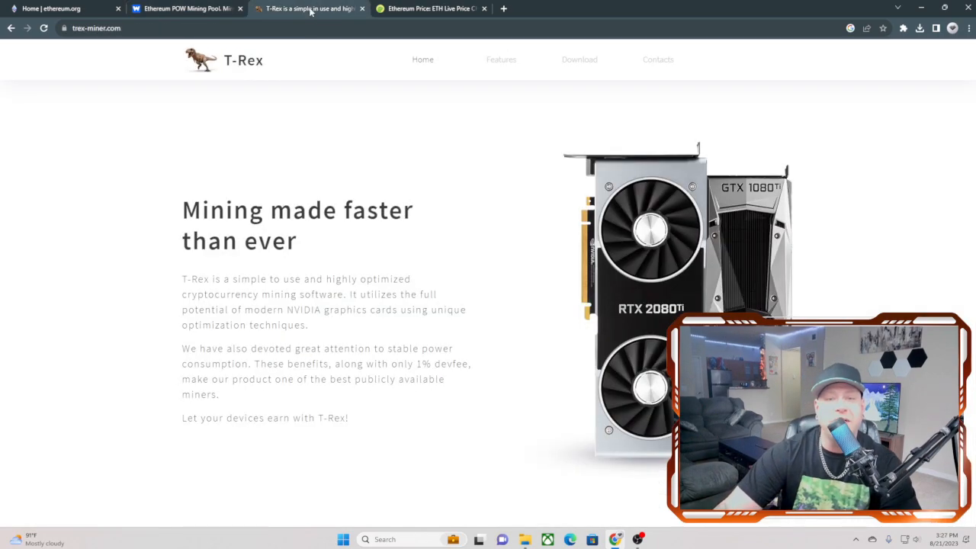
mouse_move(332, 166)
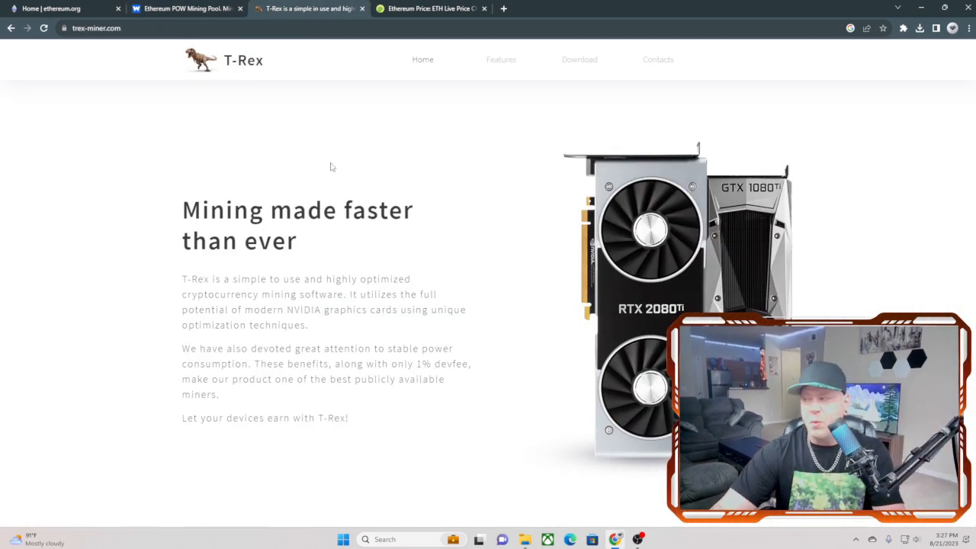
mouse_move(347, 247)
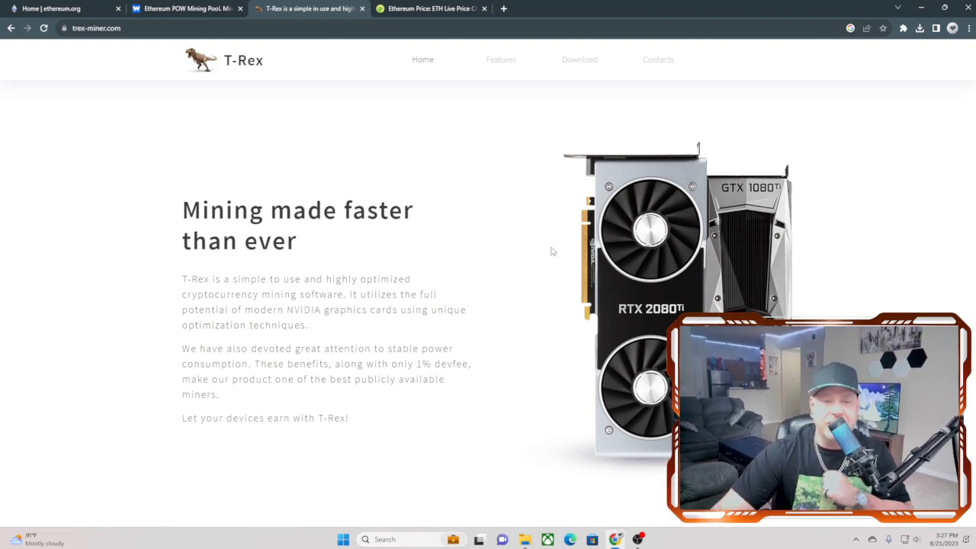
mouse_move(565, 277)
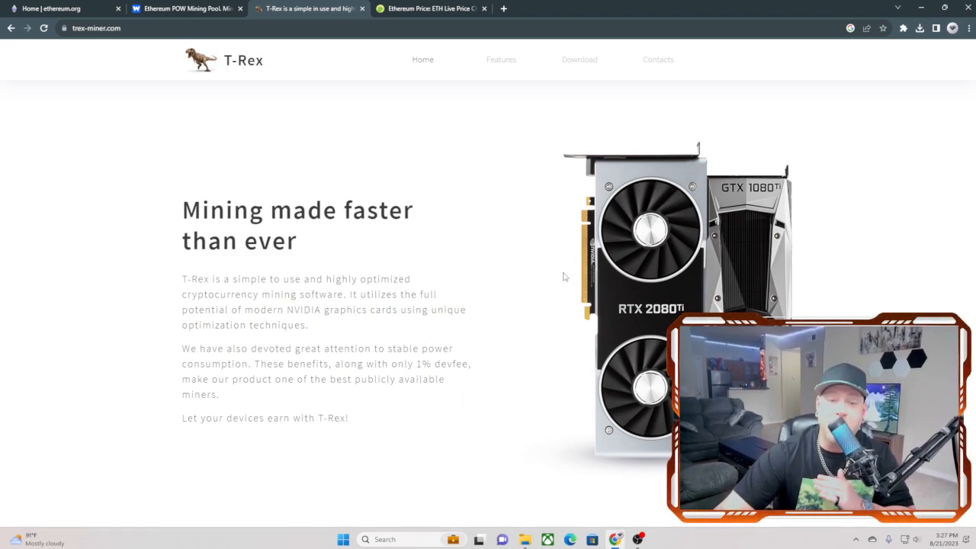
mouse_move(549, 279)
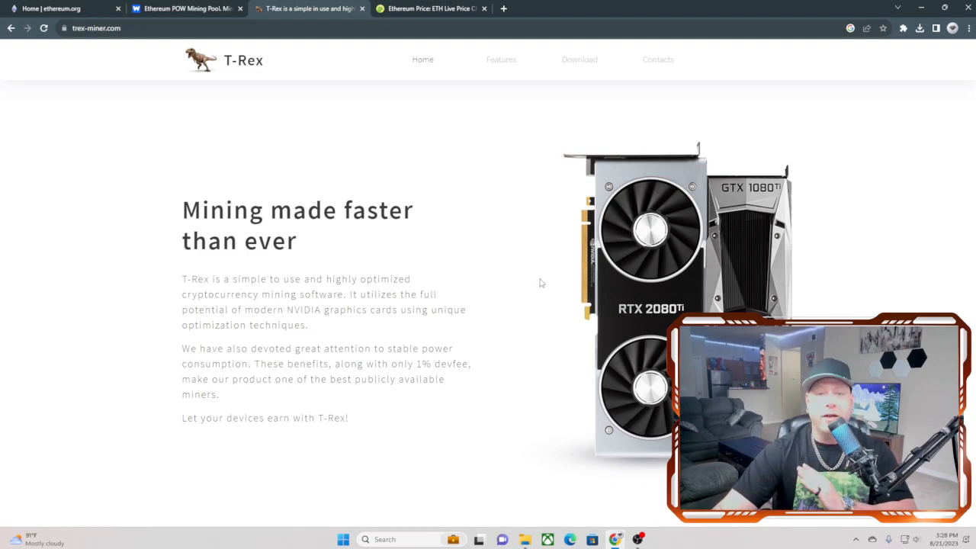
mouse_move(513, 247)
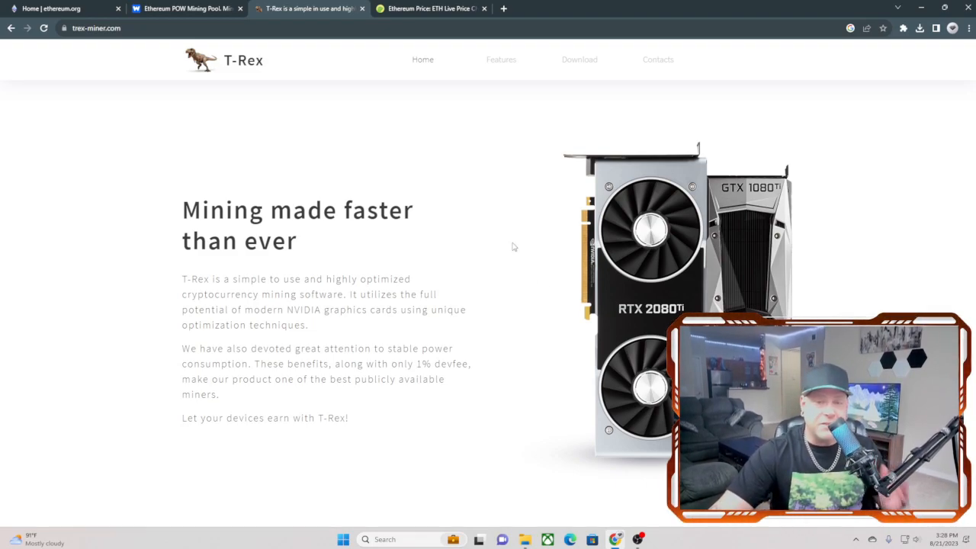
mouse_move(502, 247)
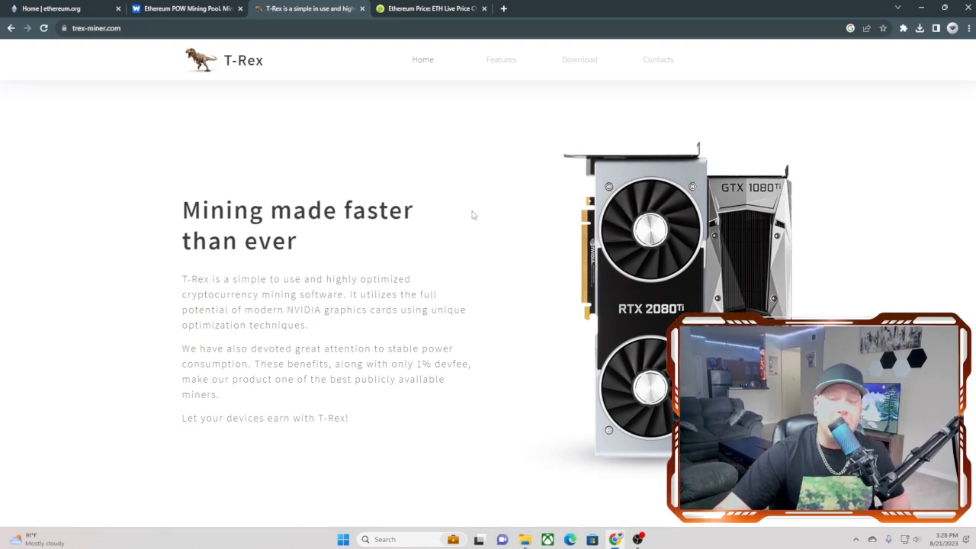
mouse_move(467, 214)
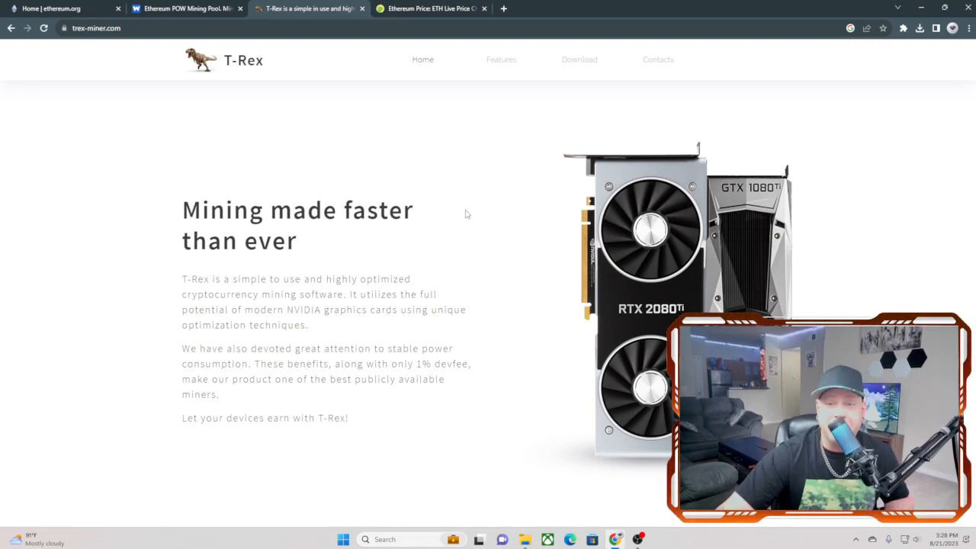
mouse_move(461, 215)
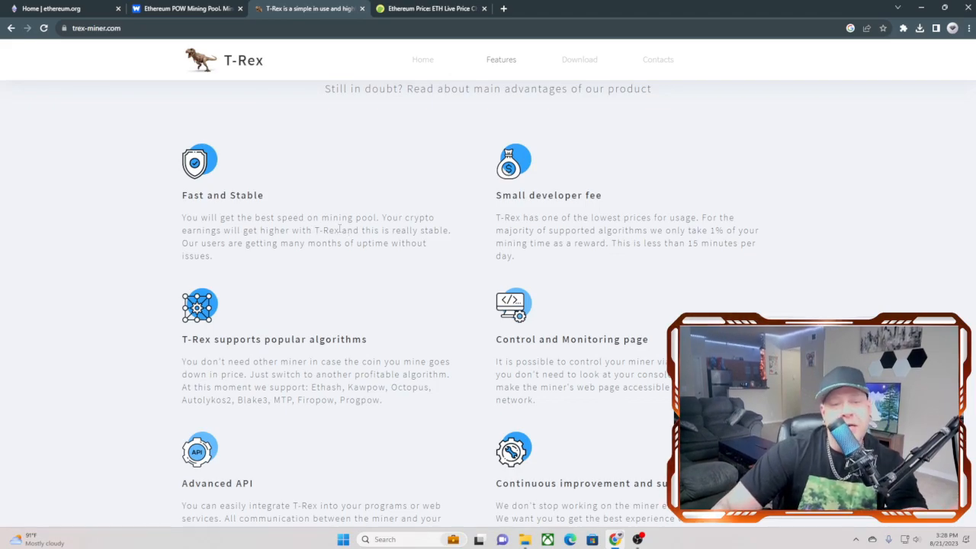
scroll("up", 3)
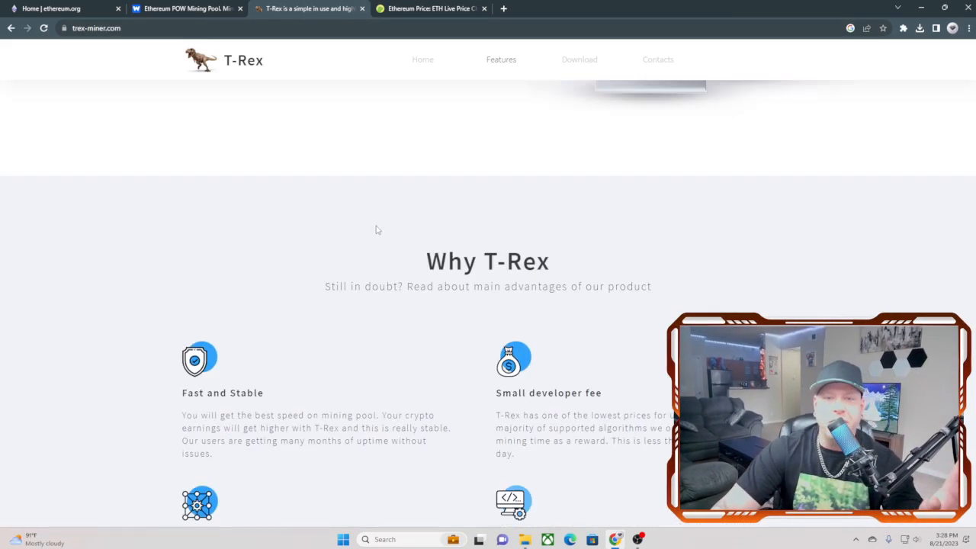
left_click(578, 59)
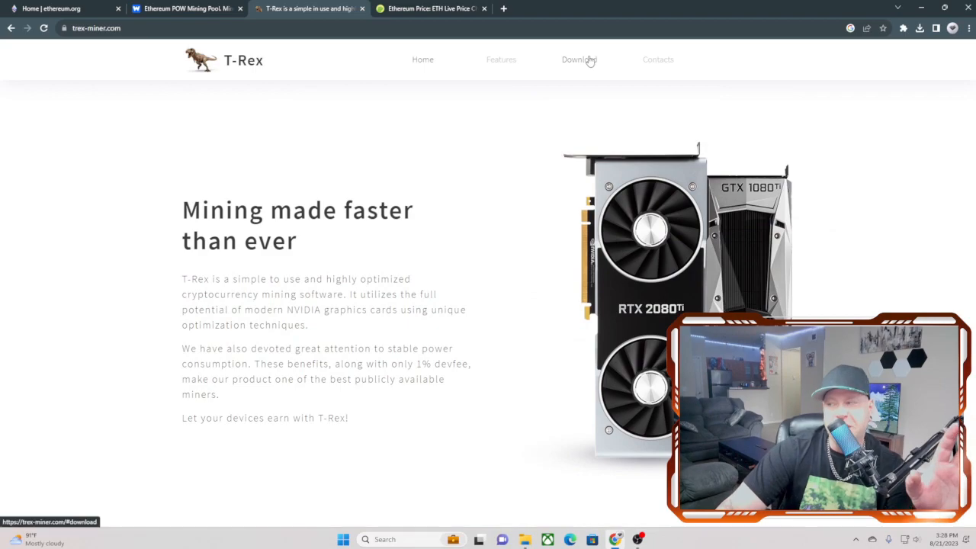
scroll("down", 3)
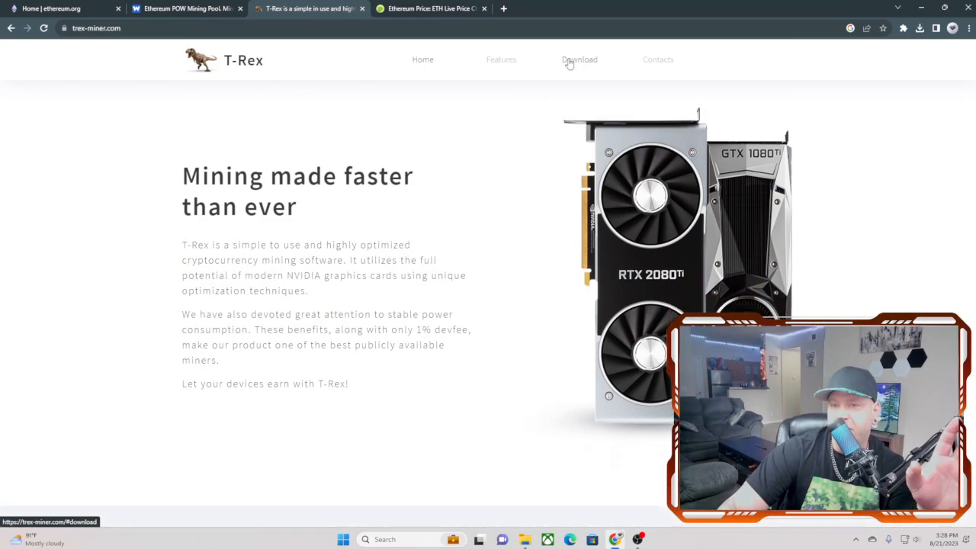
Jump to the T-Rex Download section offering T-Rex 0.26.8 builds.
left_click(579, 60)
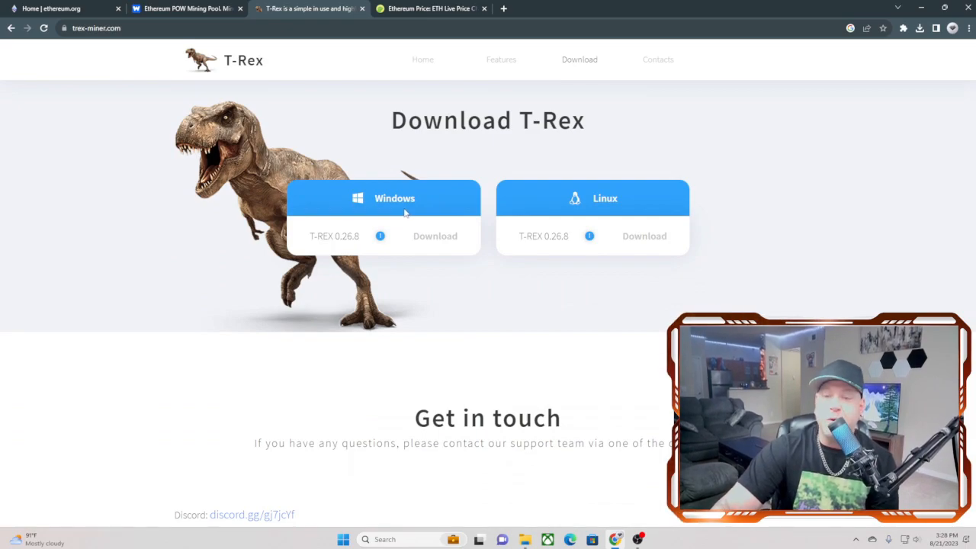
mouse_move(449, 199)
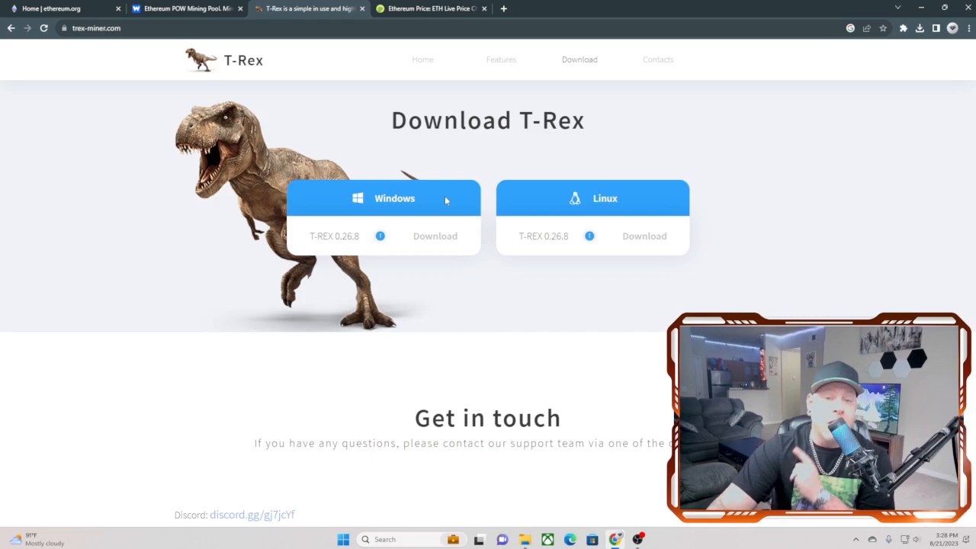
mouse_move(434, 236)
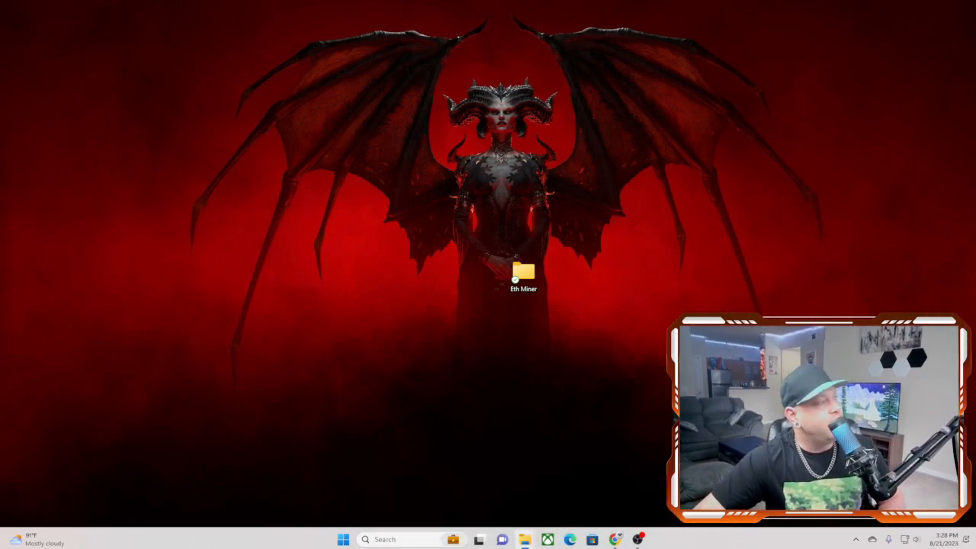
Extract the t-rex-0.26.8-win (4) zip in Downloads to its default folder.
double_click(523, 276)
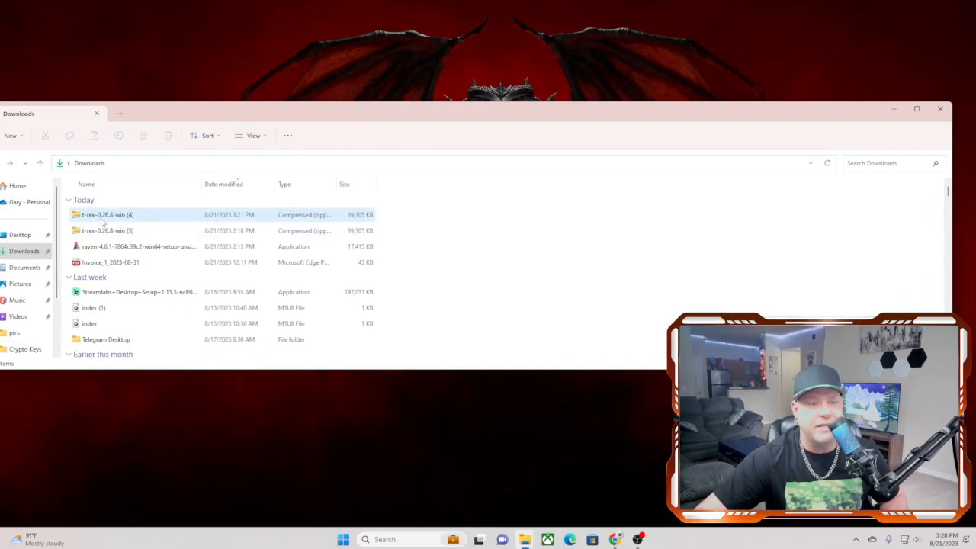
right_click(106, 214)
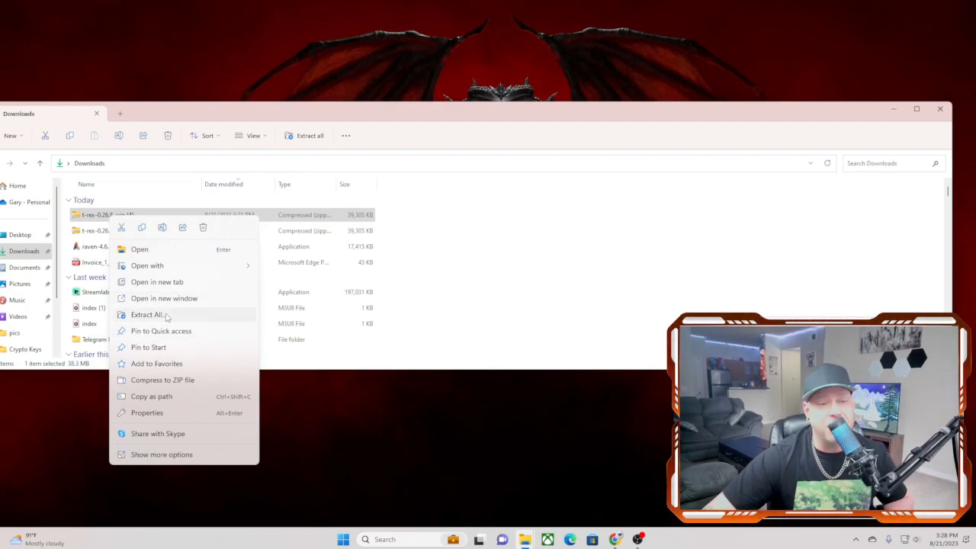
left_click(147, 314)
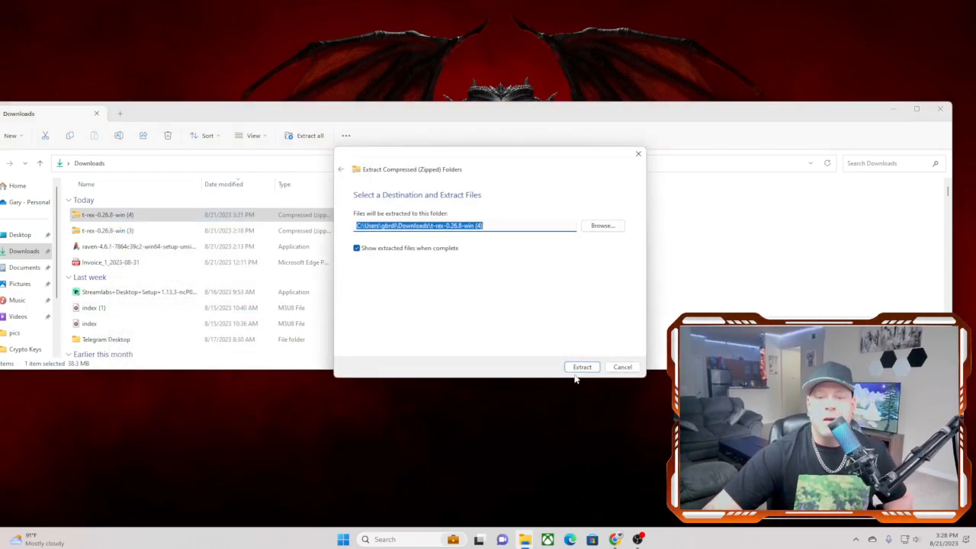
left_click(582, 366)
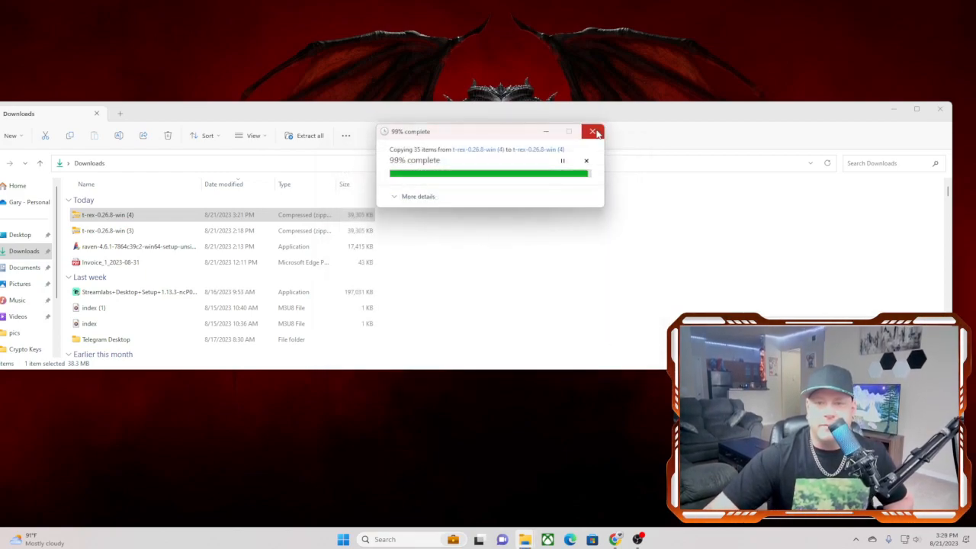
Extract the t-rex-0.26.8-win (3) zip into Desktop > Eth Miner, then close Downloads.
right_click(99, 230)
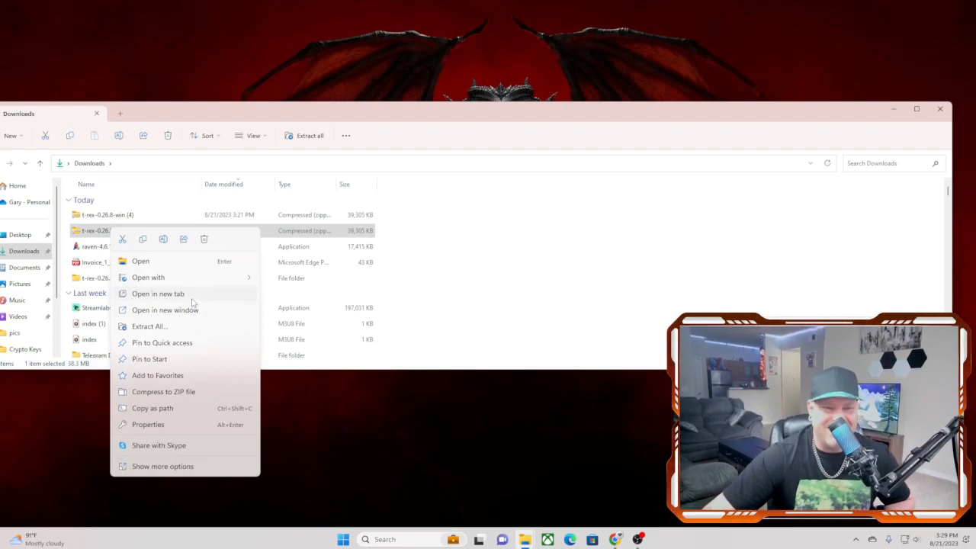
mouse_move(149, 326)
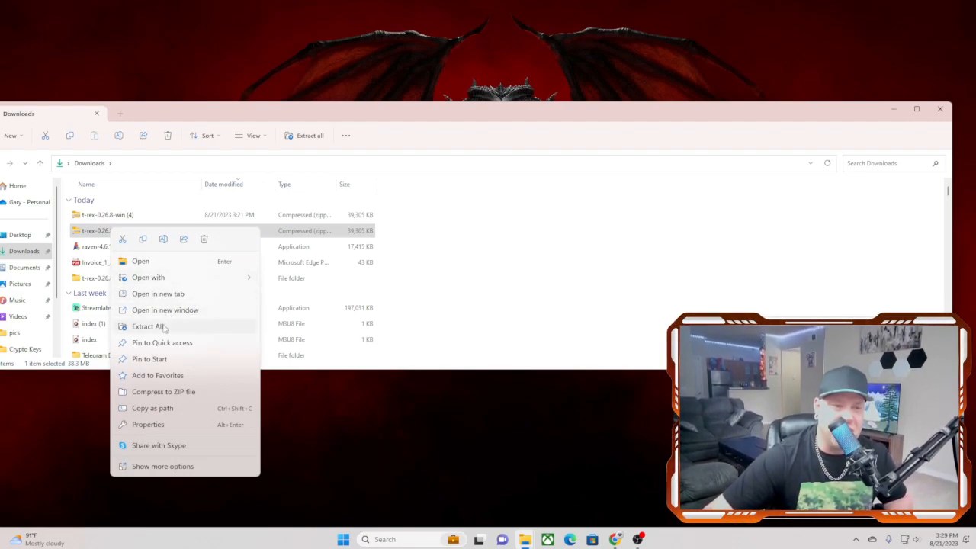
left_click(147, 325)
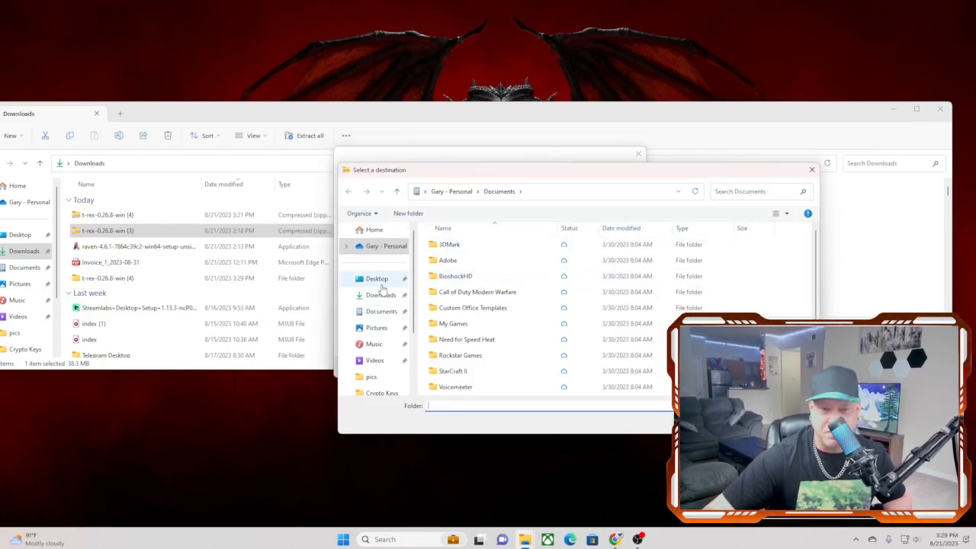
left_click(376, 278)
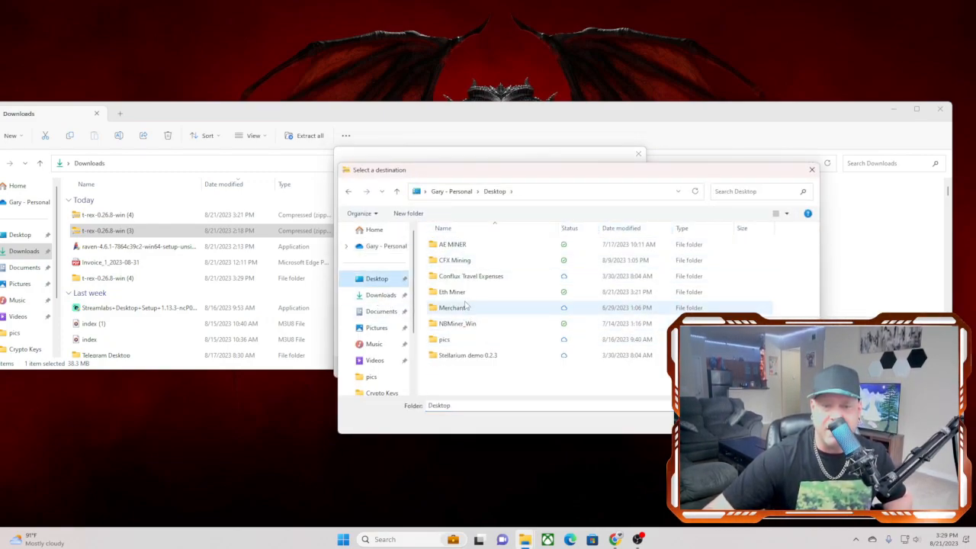
left_click(453, 292)
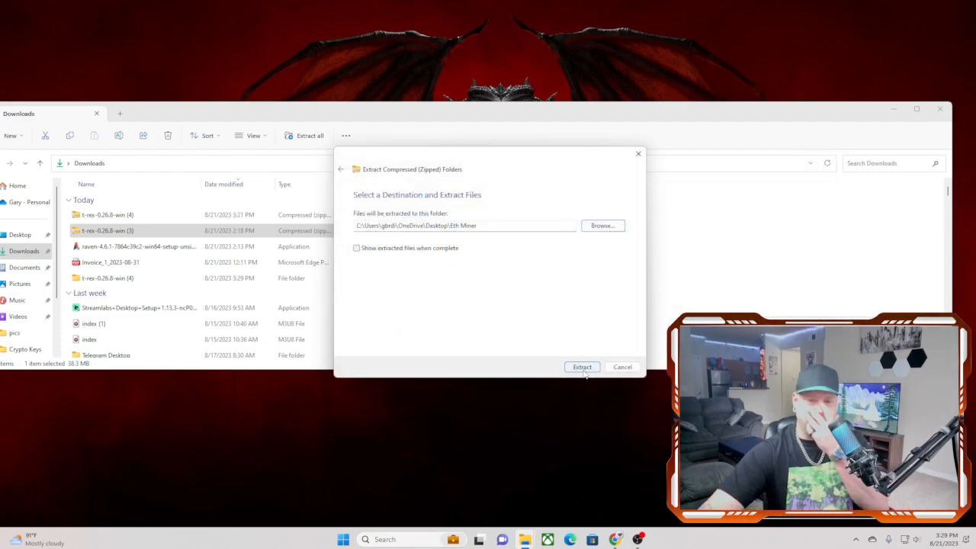
left_click(581, 367)
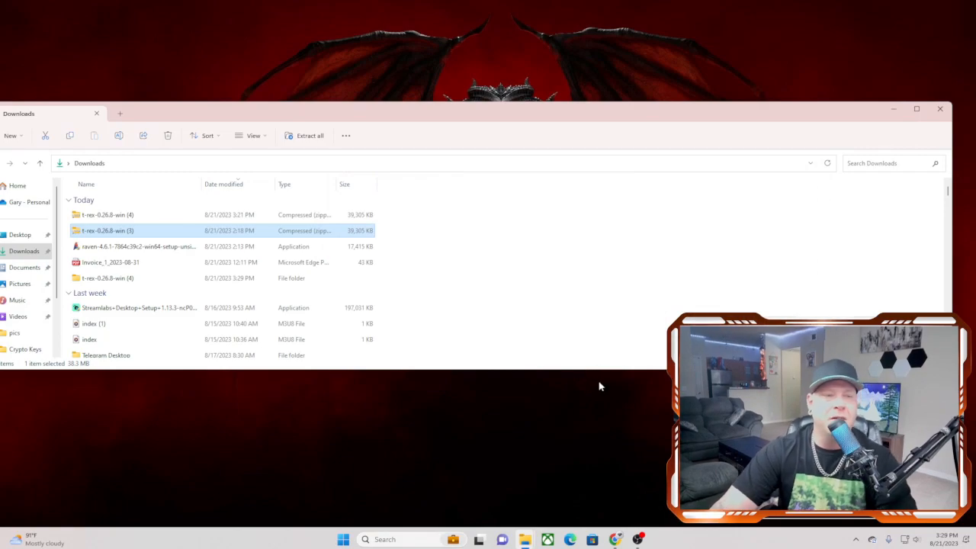
mouse_move(942, 109)
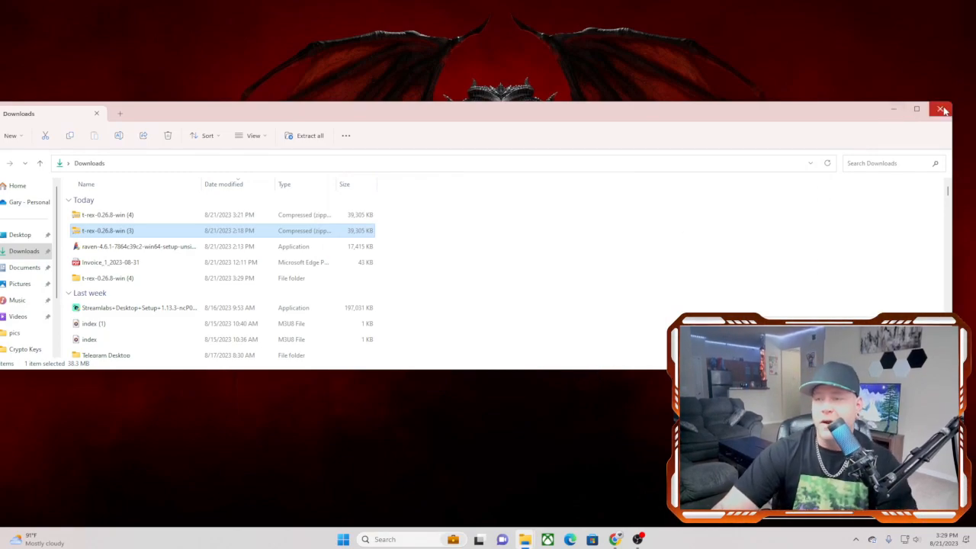
left_click(944, 109)
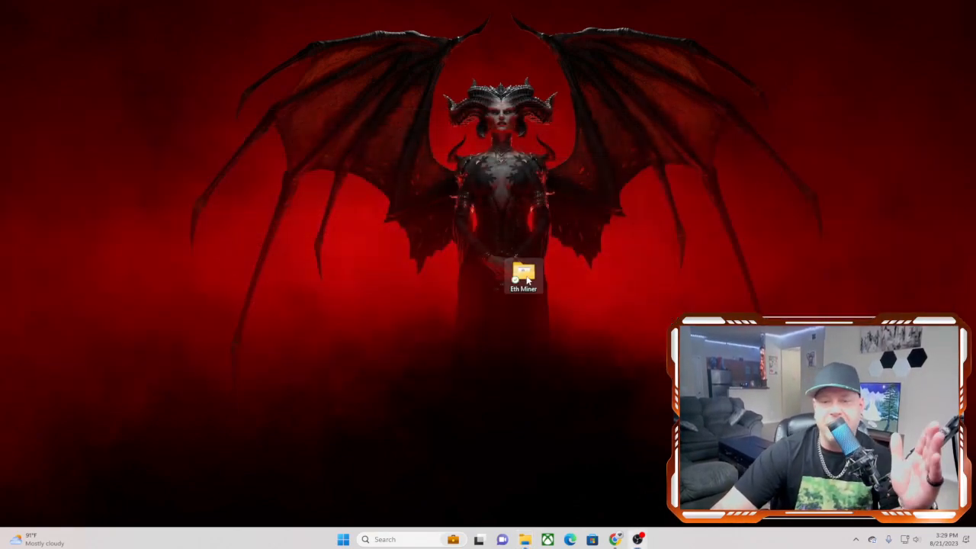
Open the Eth Miner folder and maximize its File Explorer window.
double_click(523, 276)
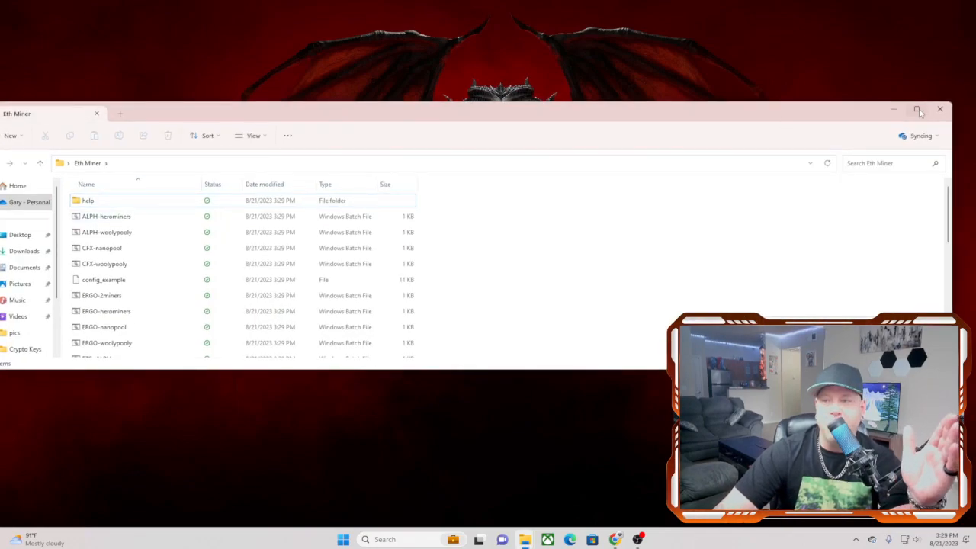
left_click(918, 109)
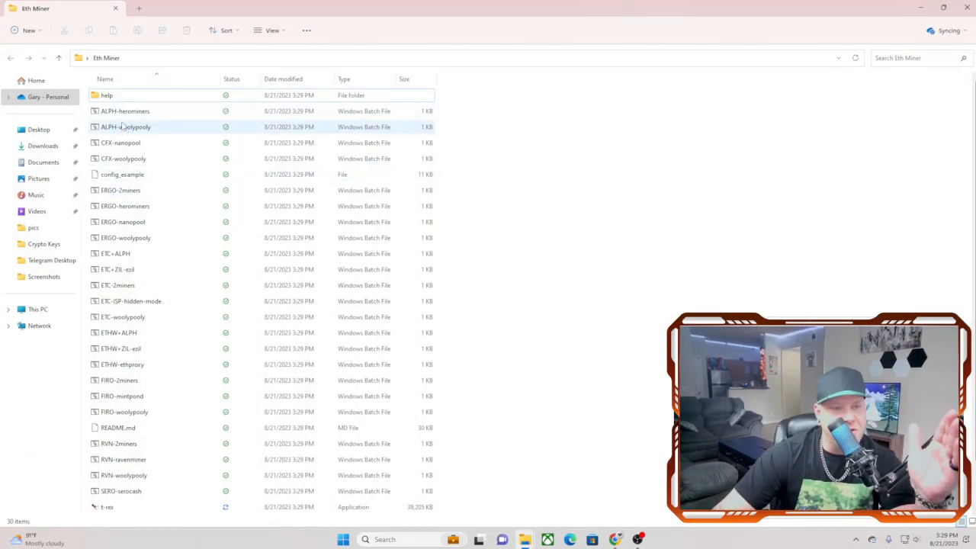
left_click(122, 396)
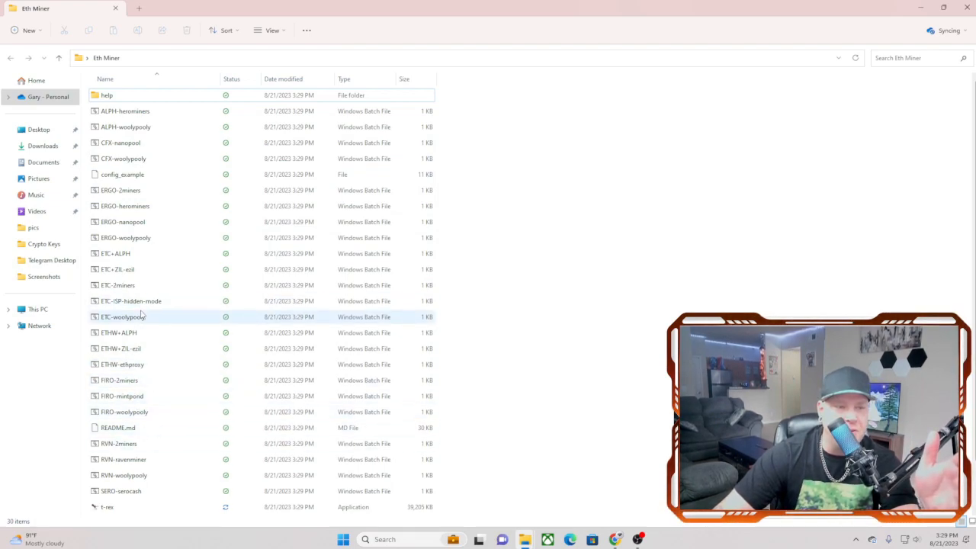
mouse_move(136, 322)
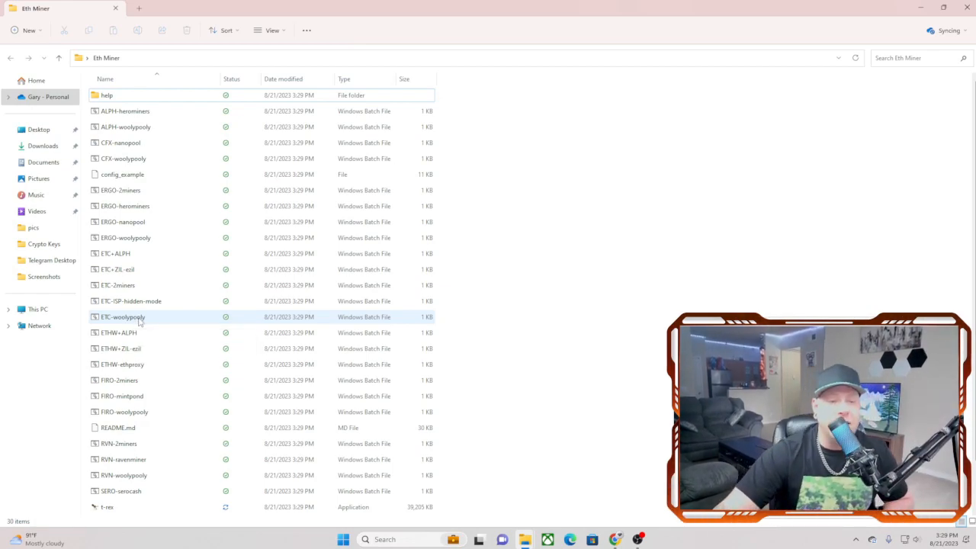
Open the ETC-woolypooly batch file, choosing More info and Run anyway on SmartScreen.
right_click(121, 316)
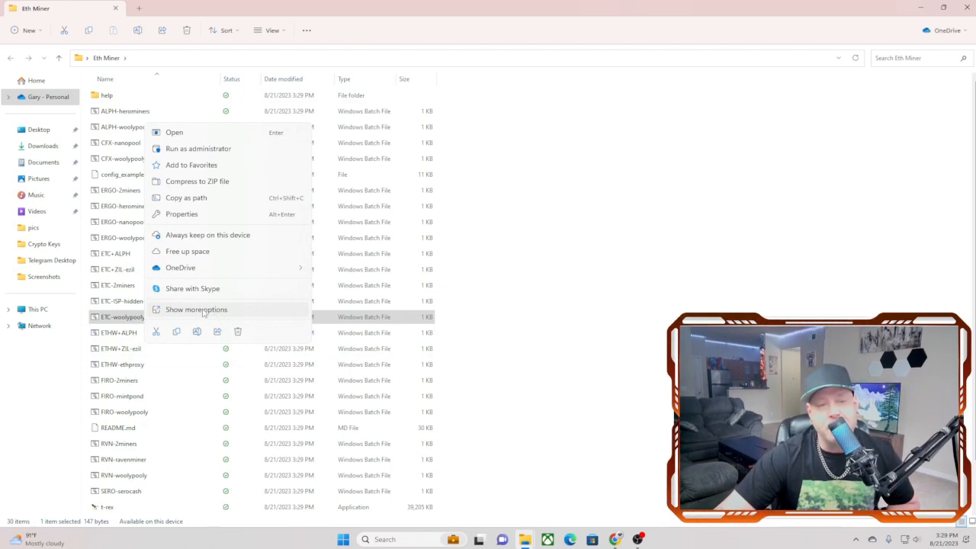
left_click(196, 309)
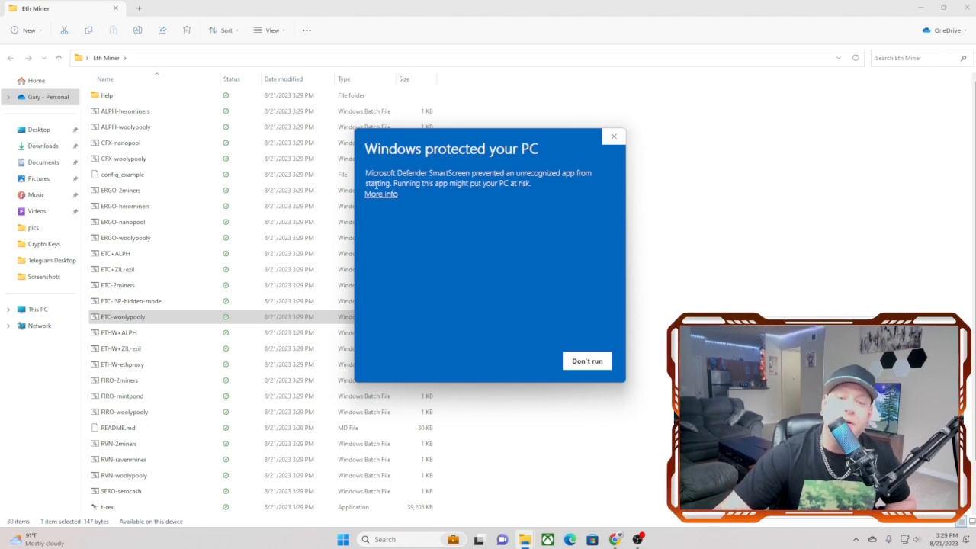
left_click(381, 194)
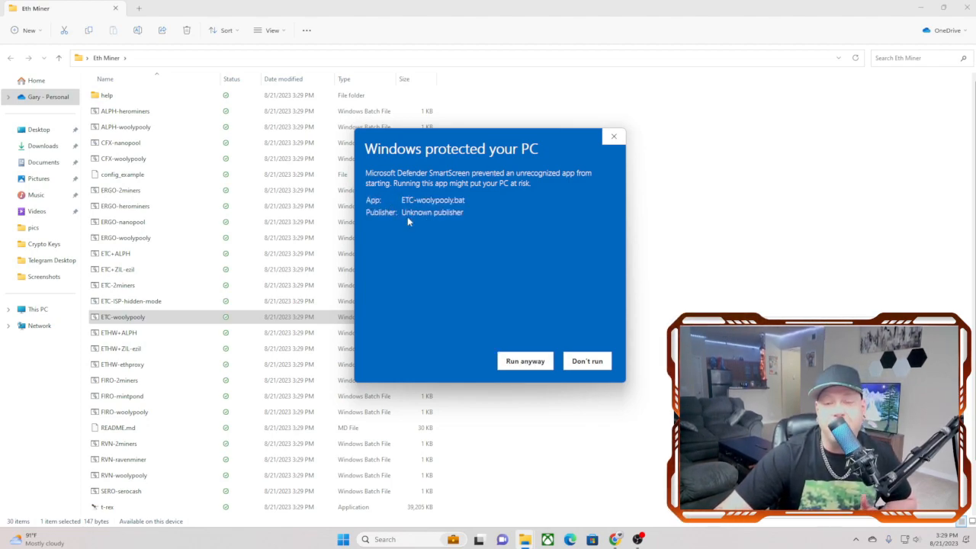
mouse_move(428, 233)
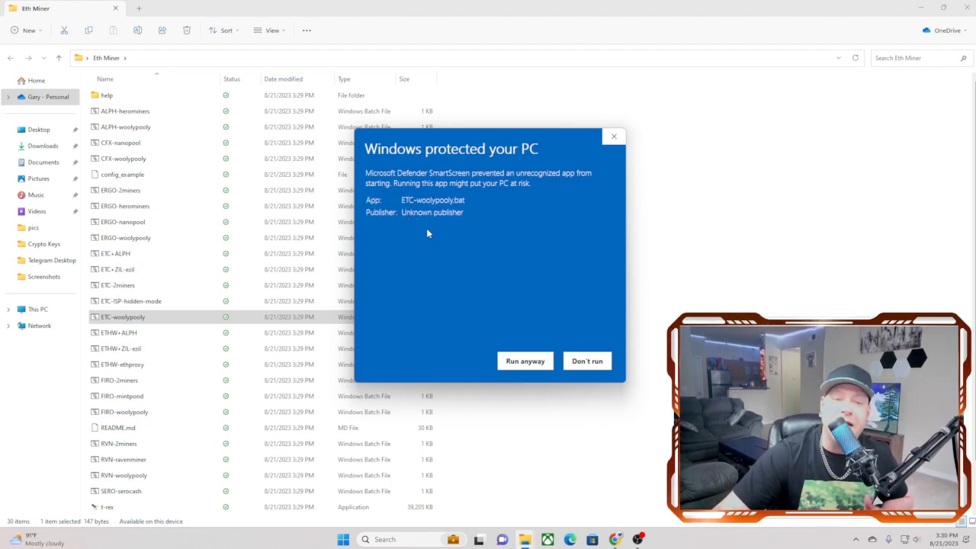
mouse_move(536, 219)
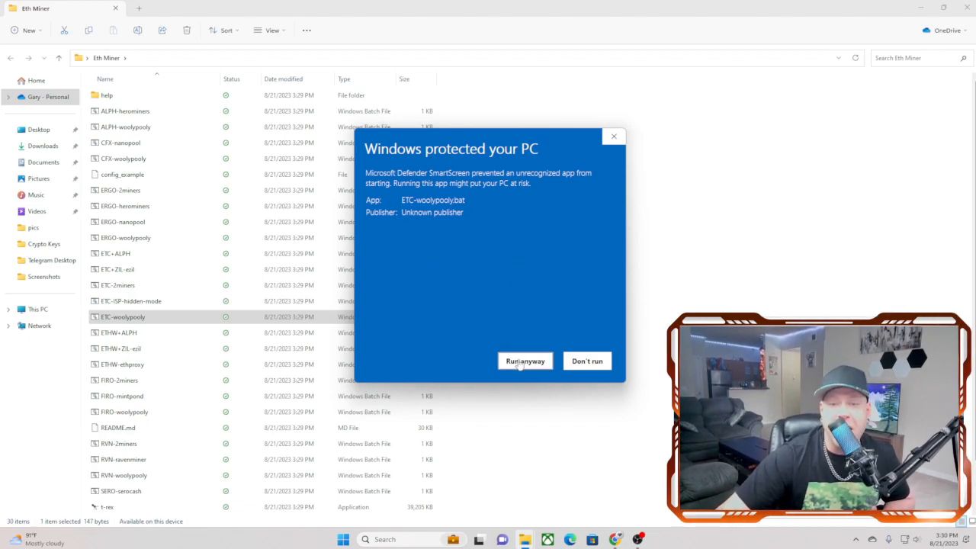
left_click(524, 360)
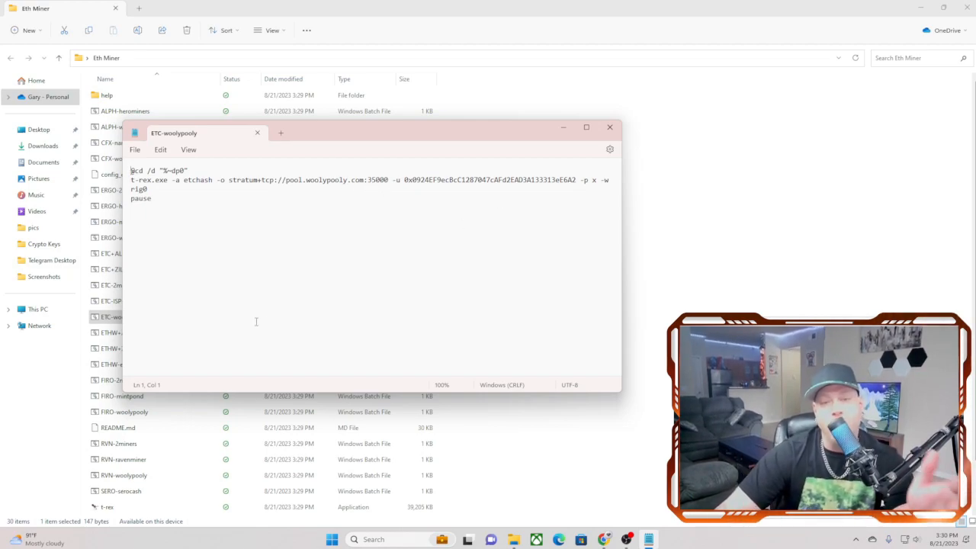
mouse_move(280, 279)
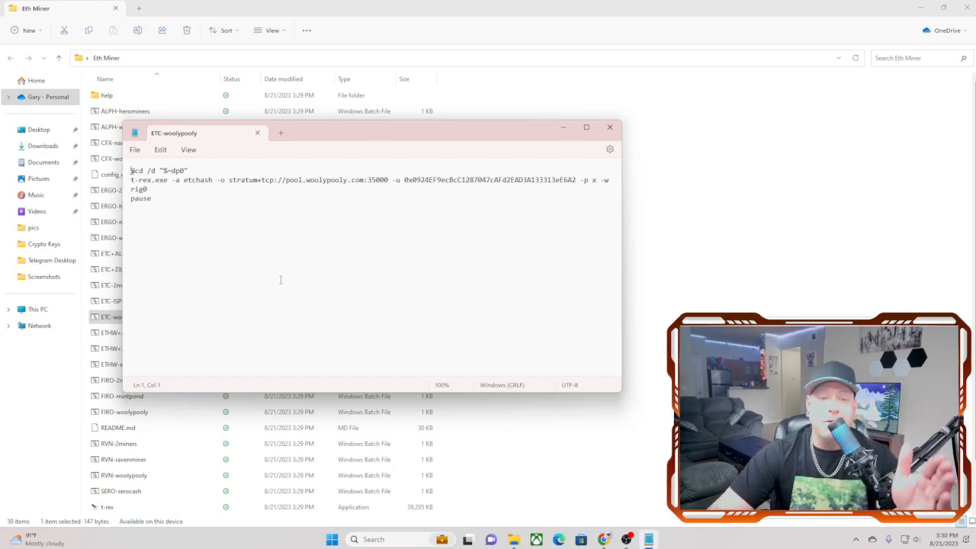
mouse_move(387, 183)
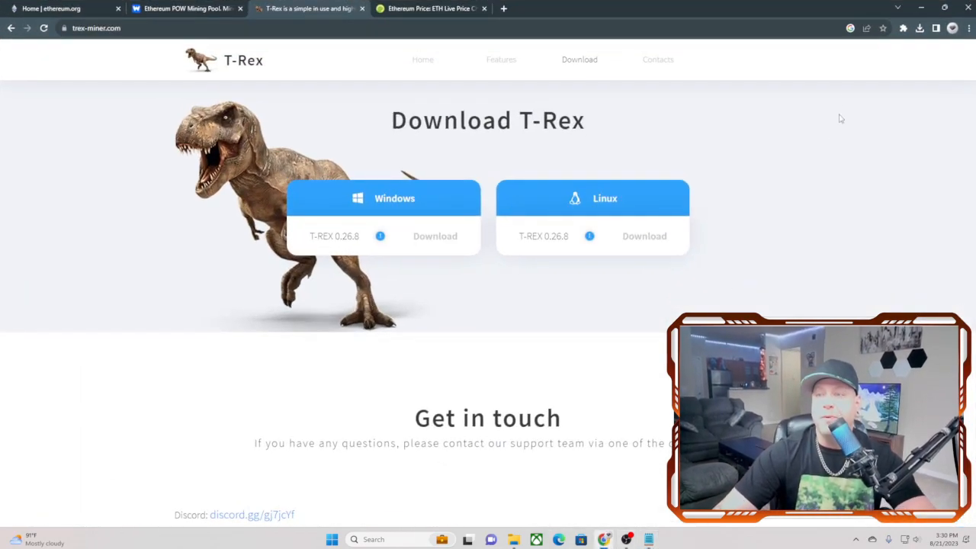
Open MetaMask from the Chrome extensions menu to view Account 1 with 0 ETH.
left_click(900, 28)
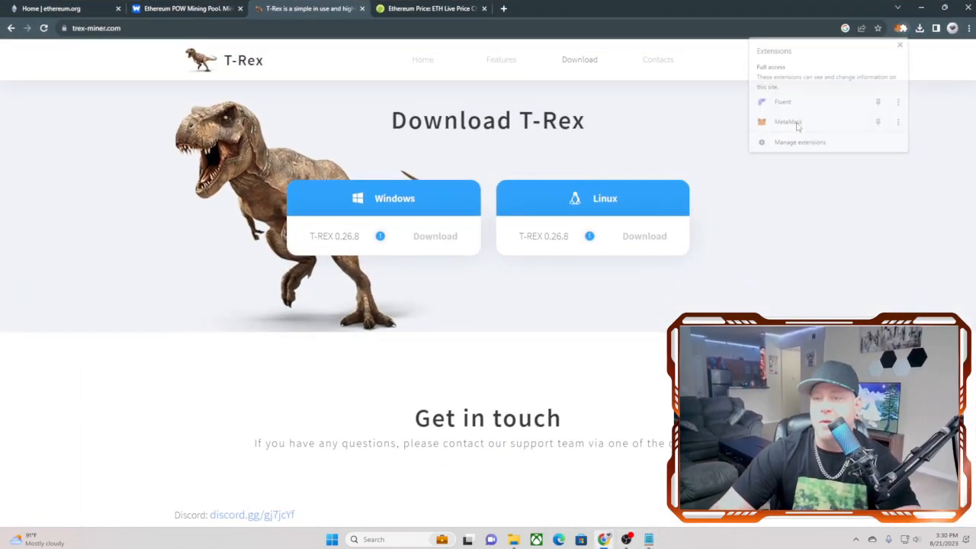
left_click(788, 121)
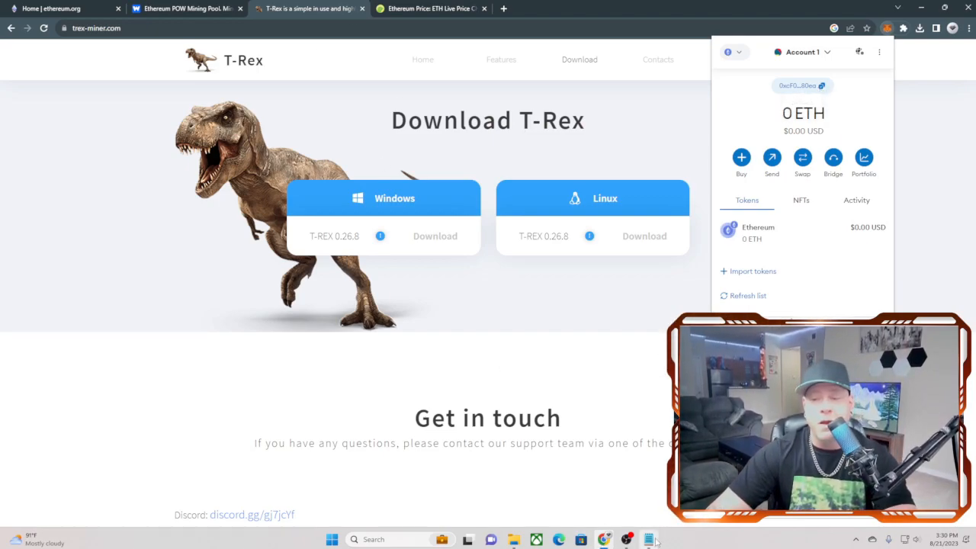
left_click(648, 539)
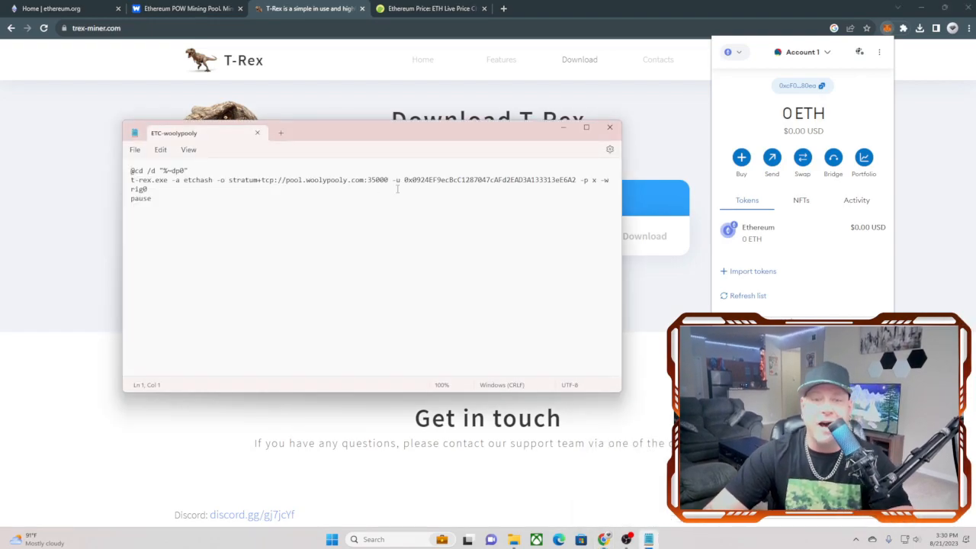
double_click(488, 179)
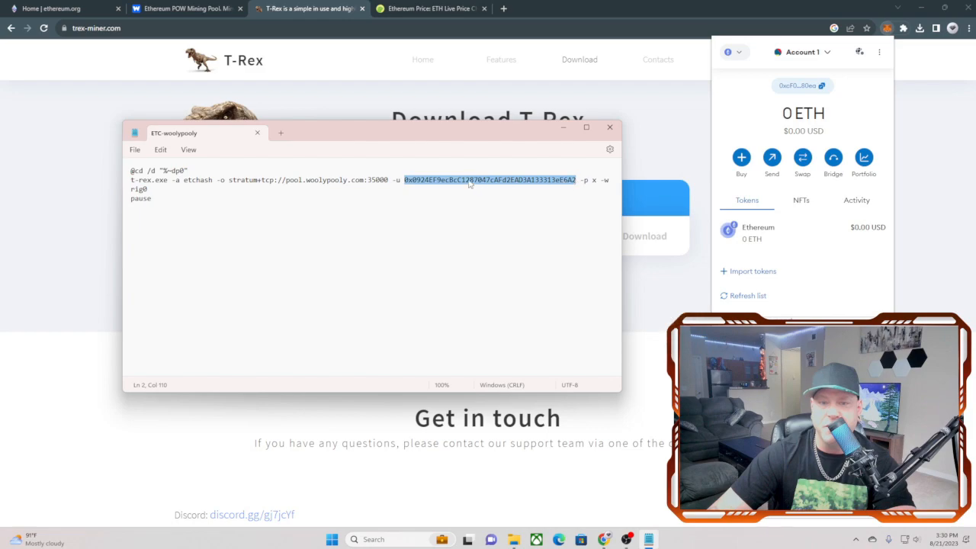
type("0xcF0765b794F178b09d20cA65412D8e0EBd4A80ea")
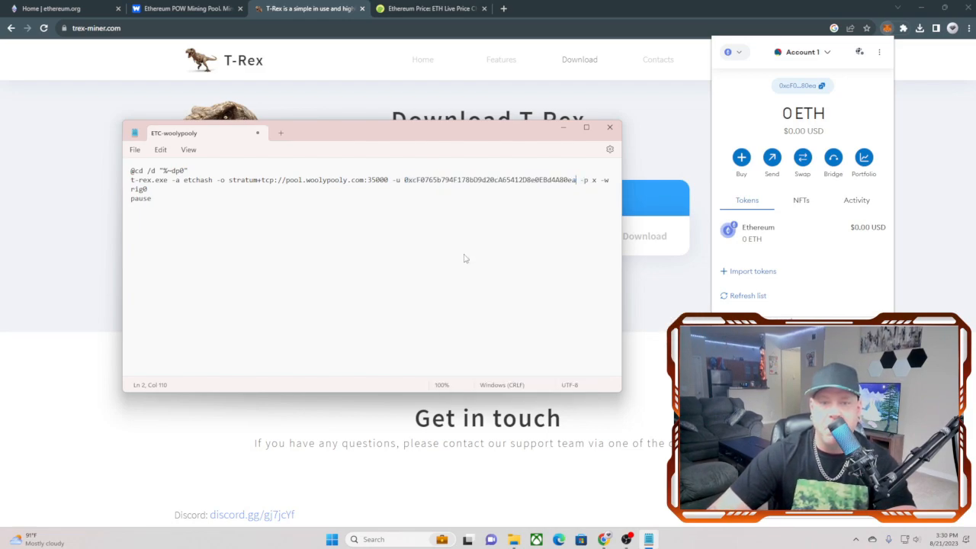
Save the edited ETC-woolypooly batch file and close Notepad.
left_click(134, 148)
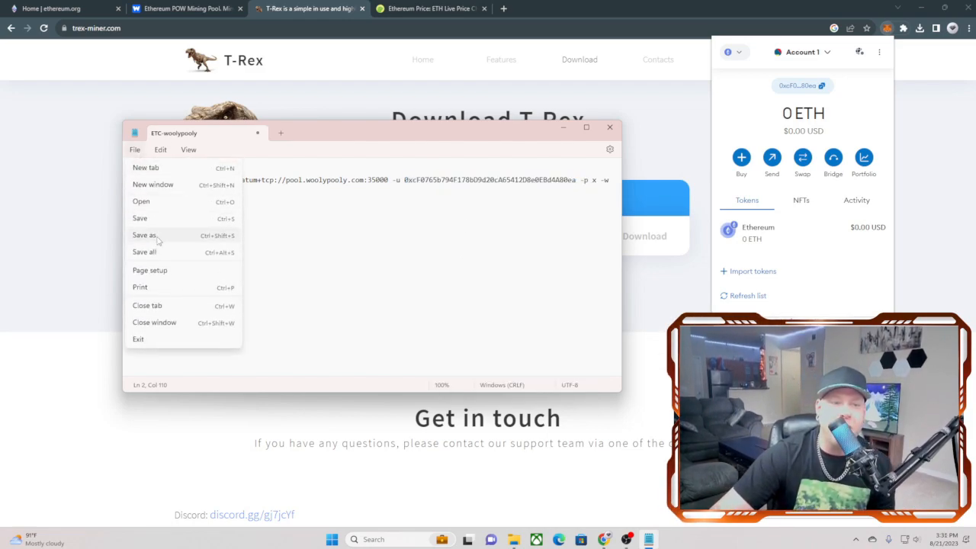
mouse_move(140, 218)
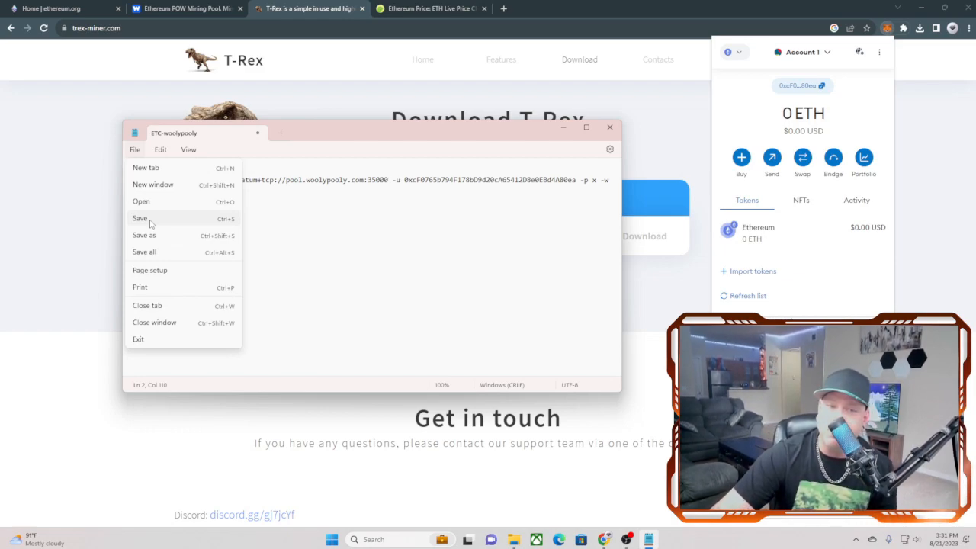
left_click(140, 218)
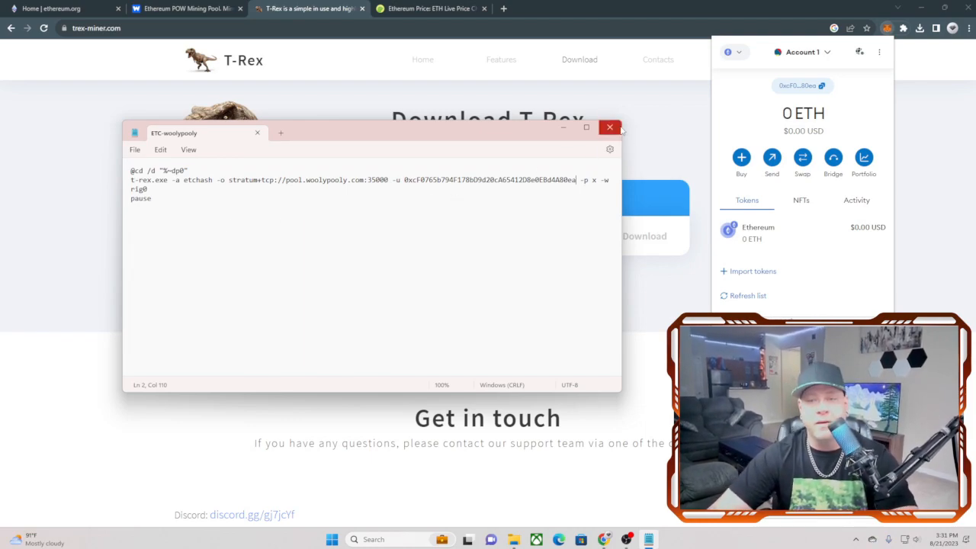
mouse_move(611, 127)
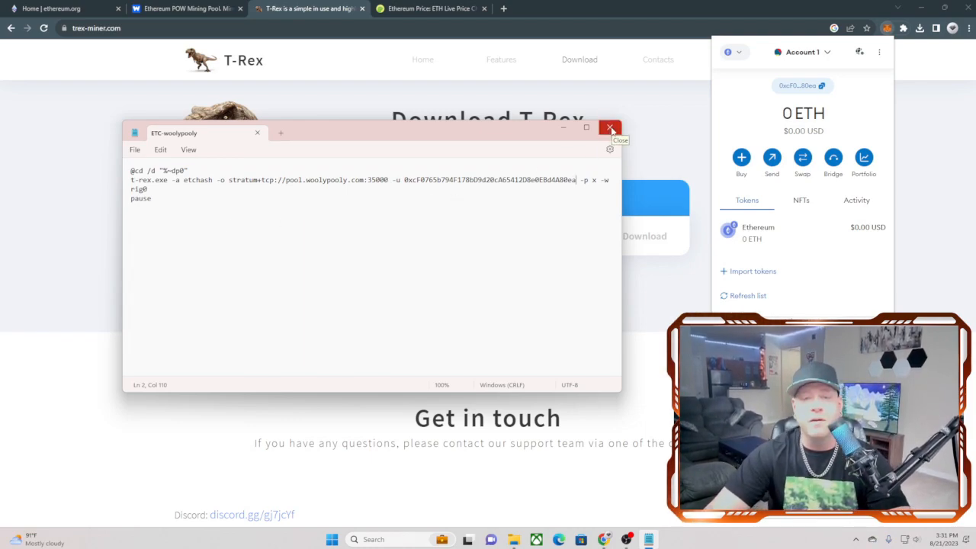
left_click(610, 128)
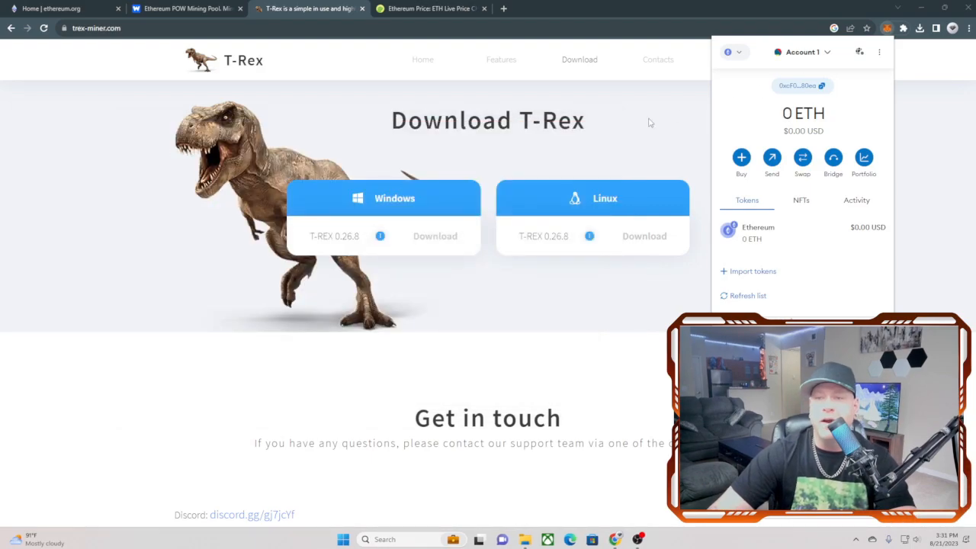
Search 'msi afterburner' in a new tab, open the MSI download page, then close it.
left_click(516, 78)
type("M")
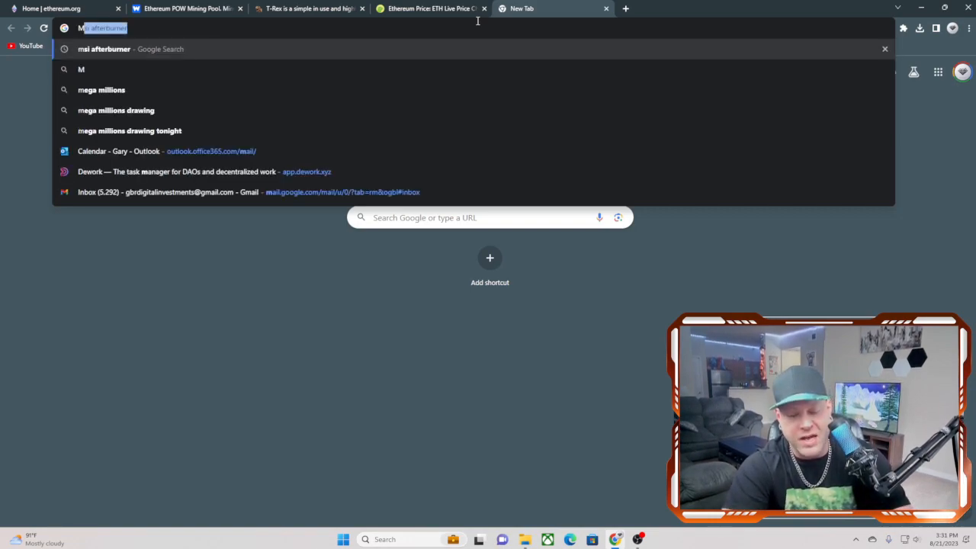
key("Return")
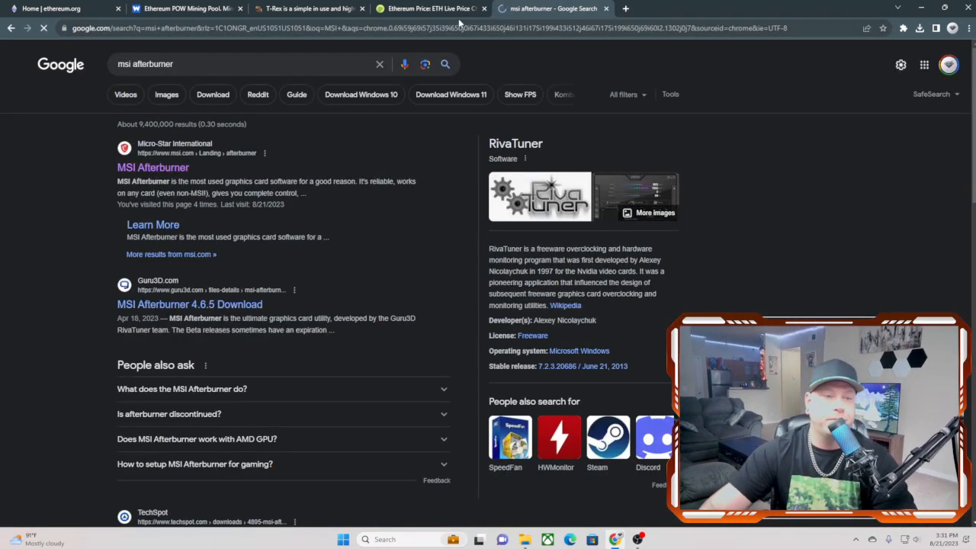
left_click(152, 167)
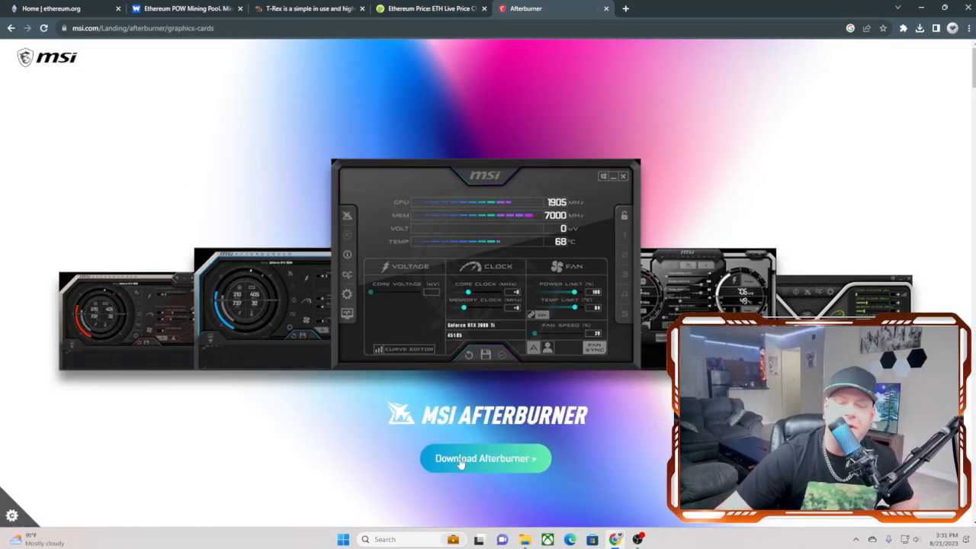
left_click(485, 458)
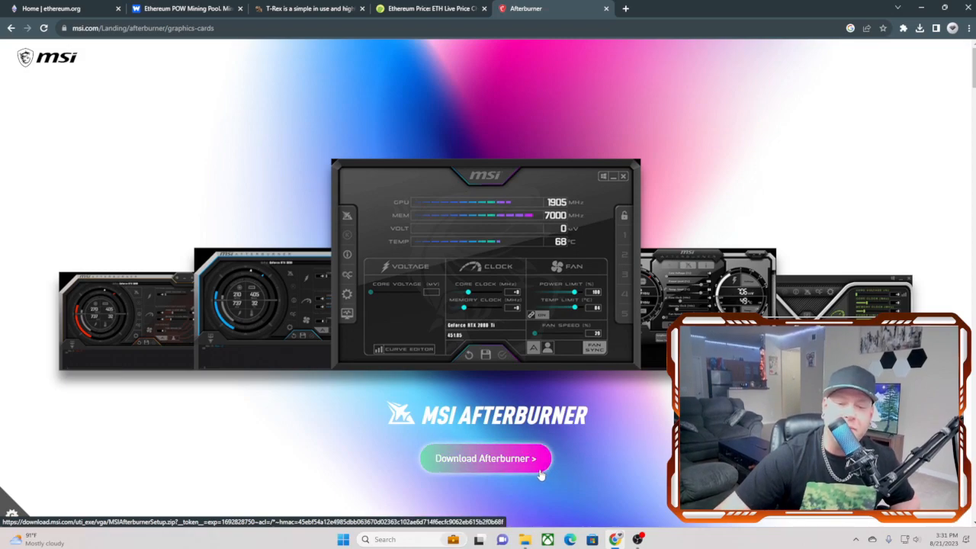
mouse_move(549, 473)
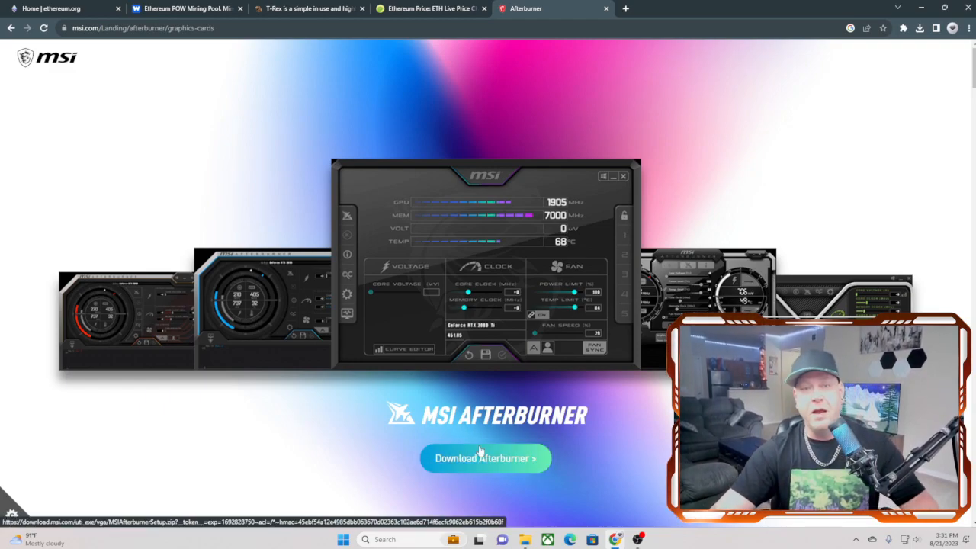
mouse_move(667, 123)
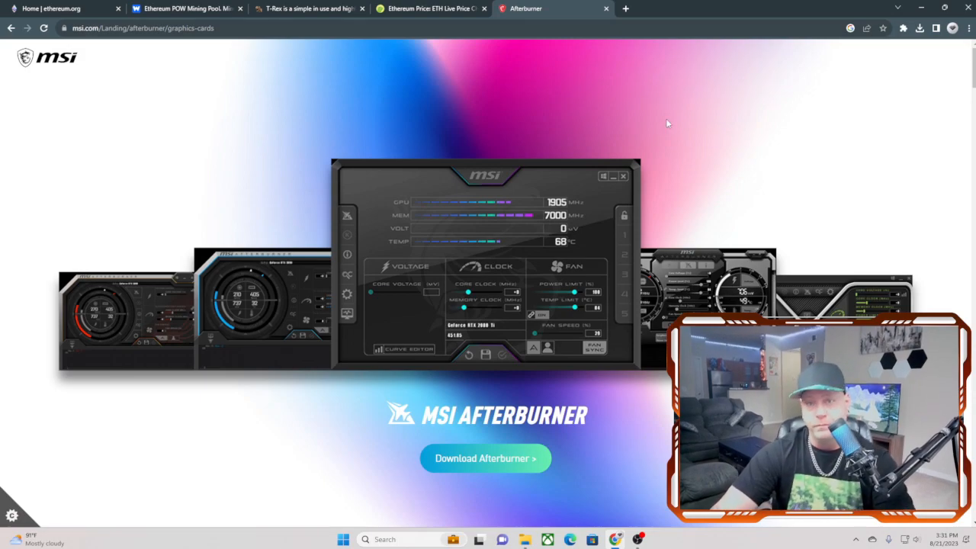
left_click(605, 9)
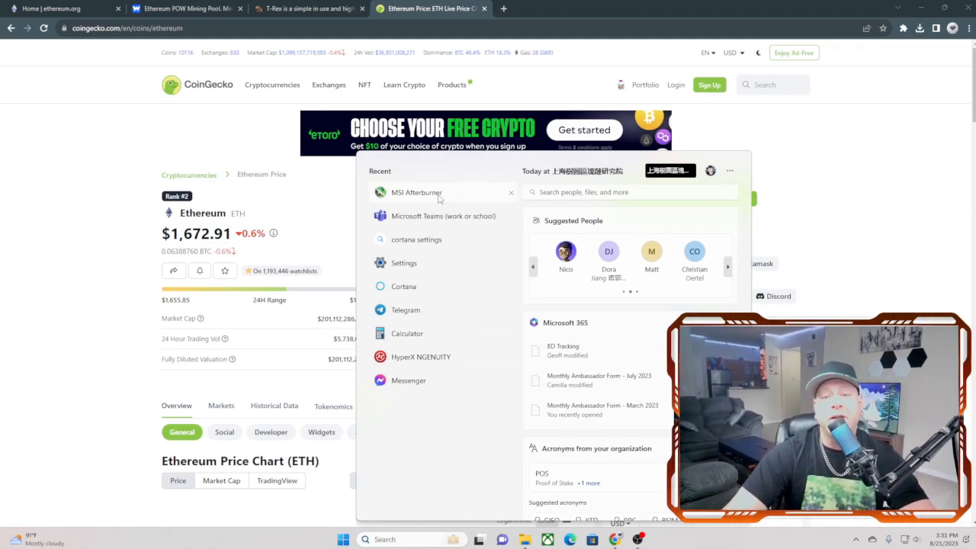
Launch MSI Afterburner from the Windows search results.
left_click(416, 193)
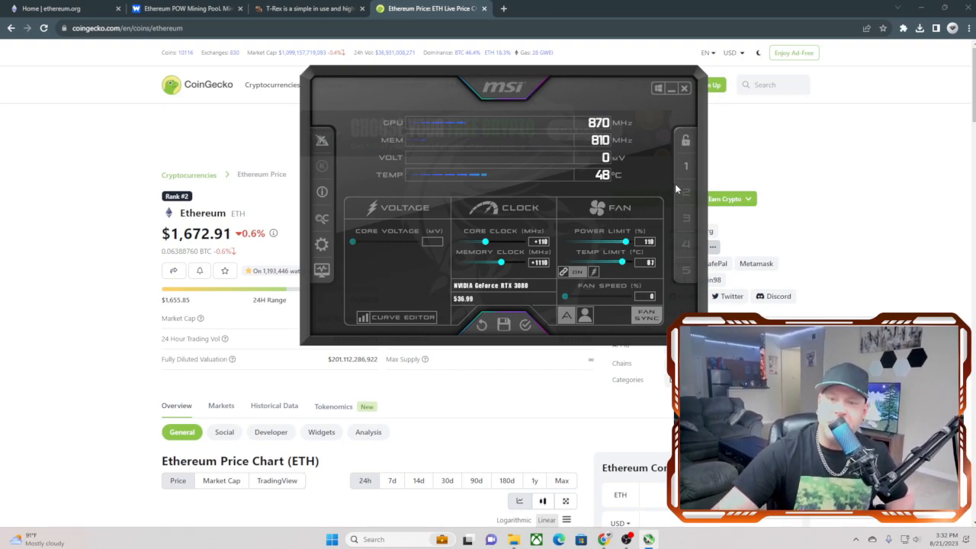
mouse_move(681, 247)
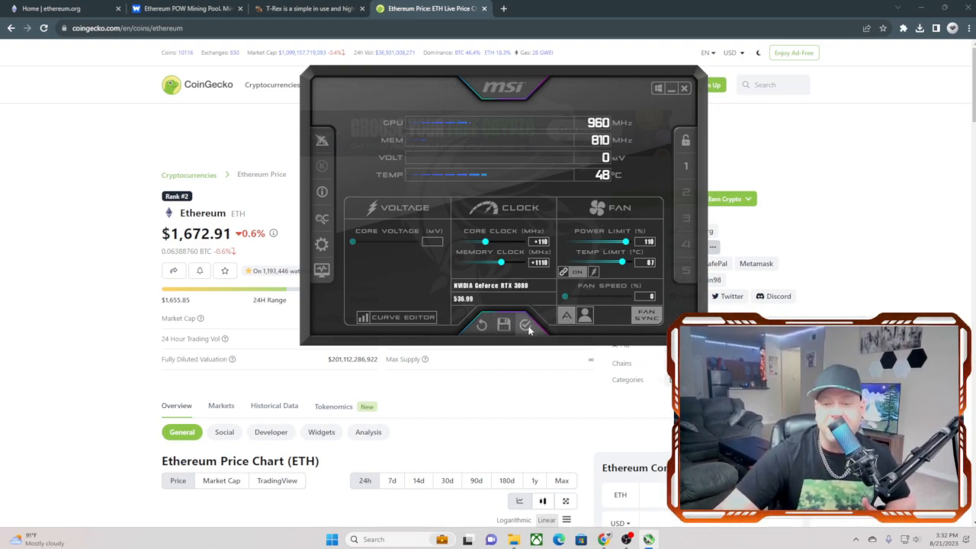
mouse_move(526, 325)
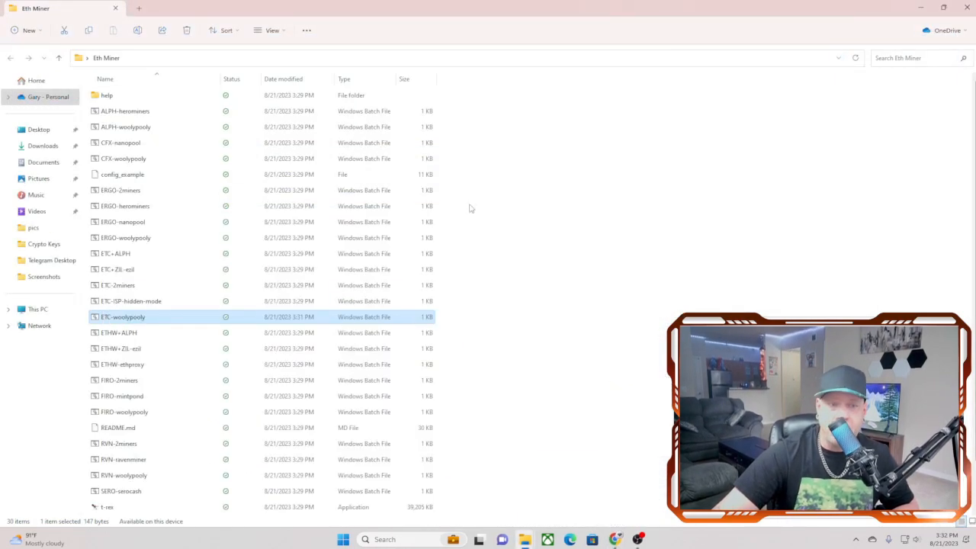
mouse_move(171, 326)
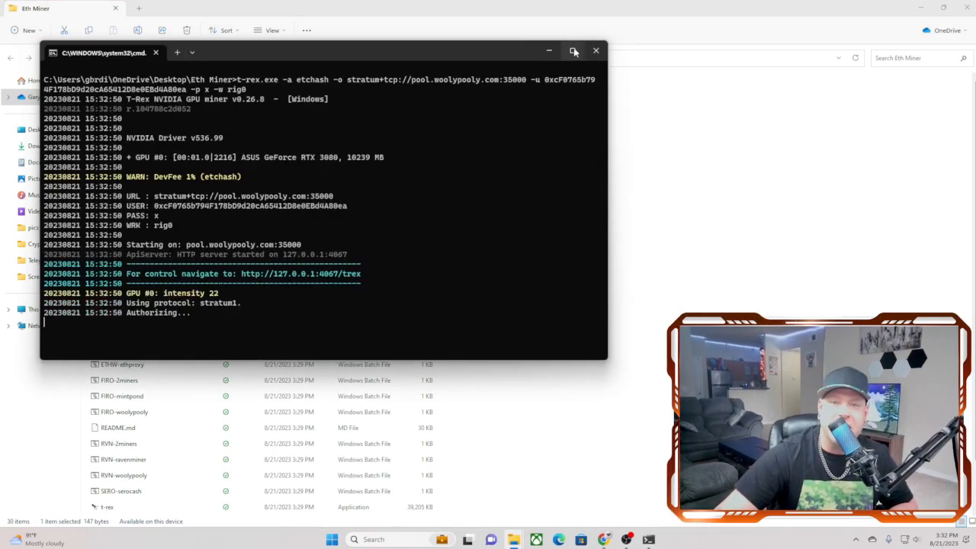
Maximize the T-Rex miner command window.
left_click(574, 51)
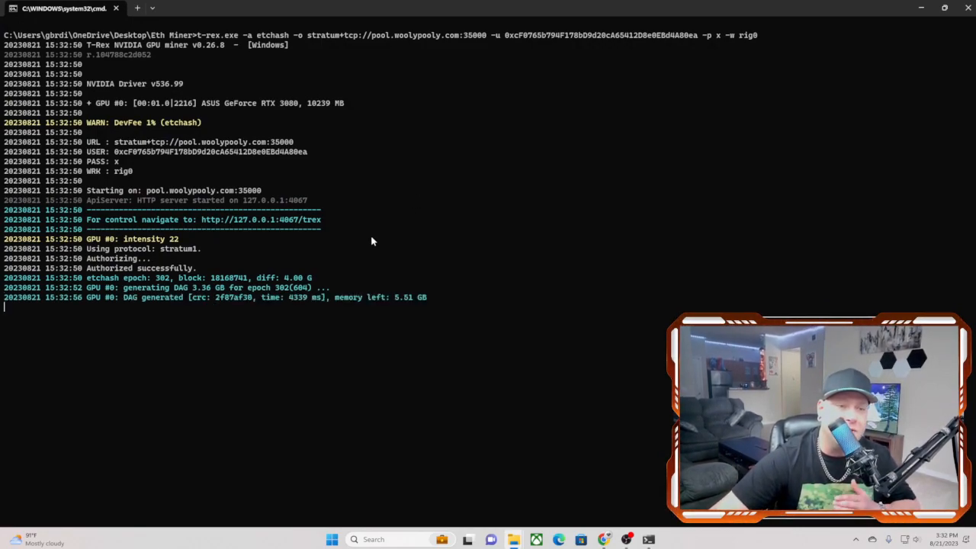
mouse_move(366, 224)
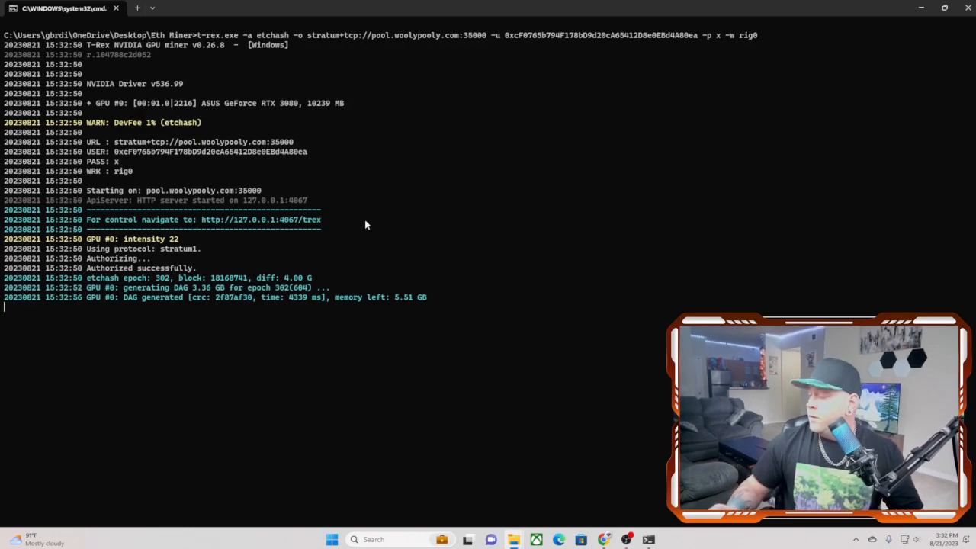
mouse_move(347, 237)
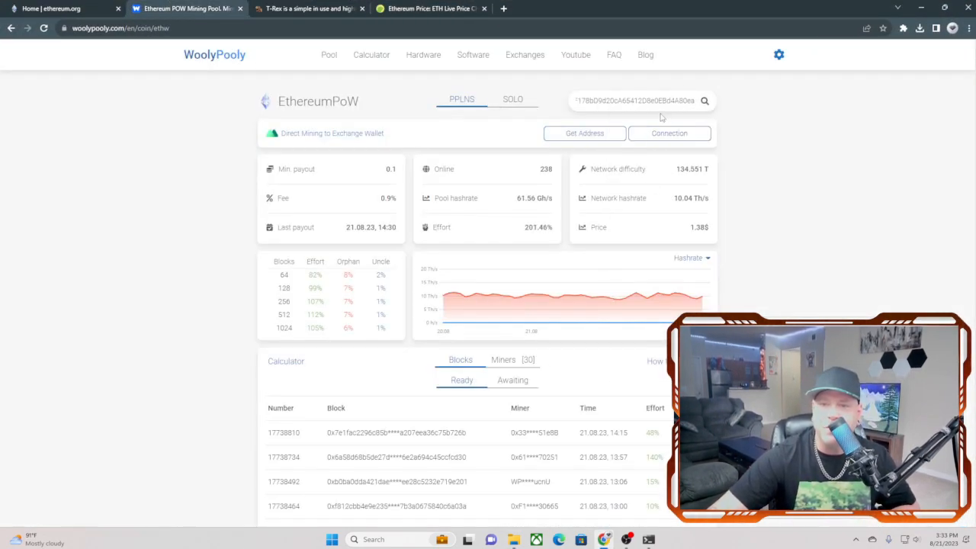
Search WoolyPooly for the MetaMask wallet address to view its EthereumPoW stats.
left_click(703, 99)
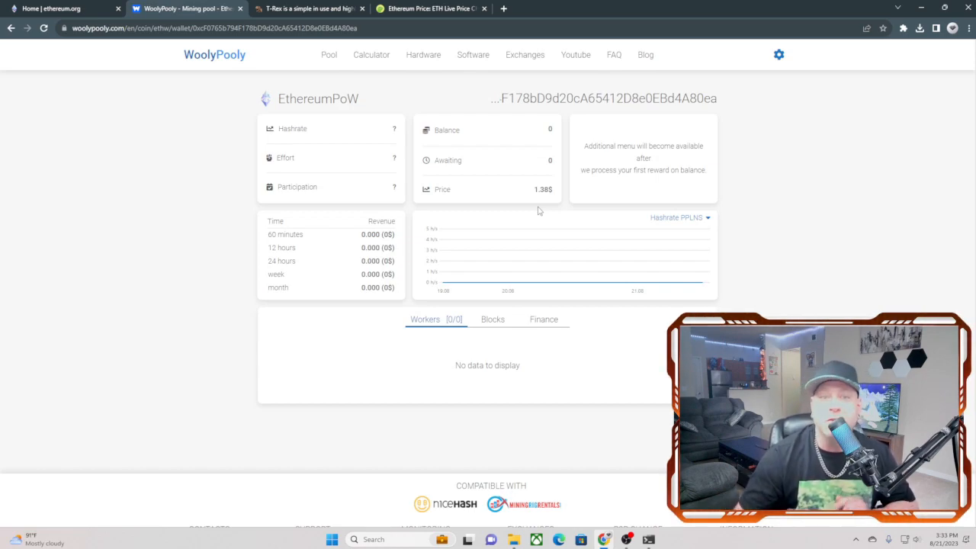
mouse_move(427, 131)
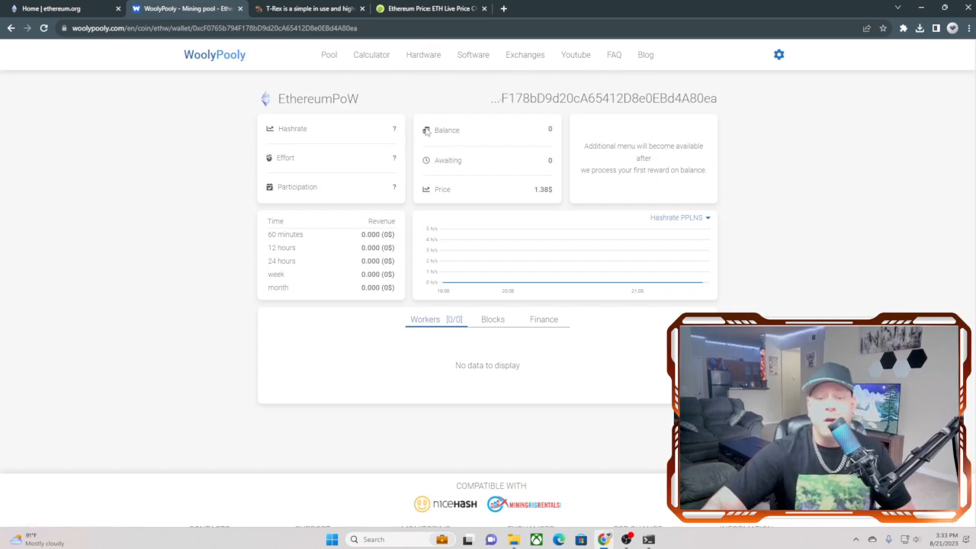
mouse_move(388, 179)
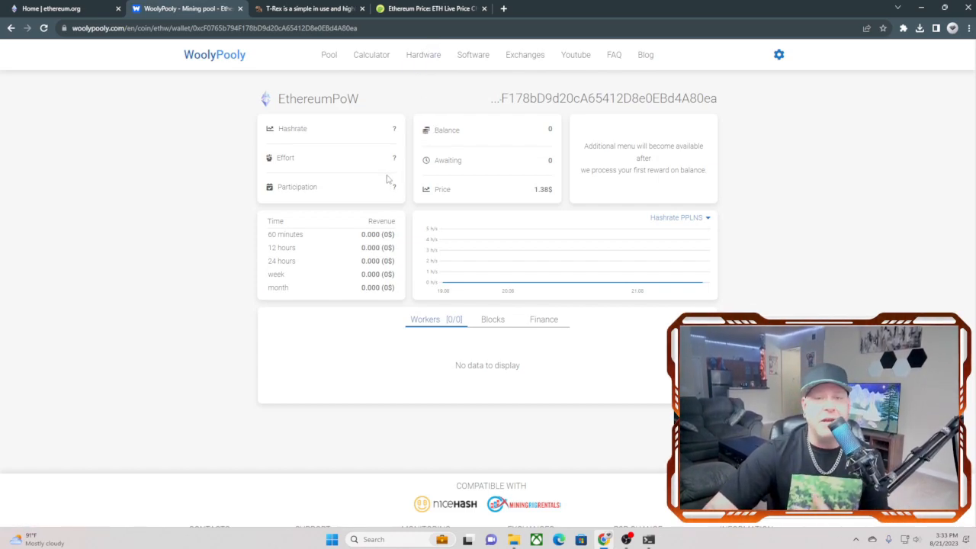
Review the CoinGecko Ethereum page's price chart and statistics, then return to the top.
left_click(430, 8)
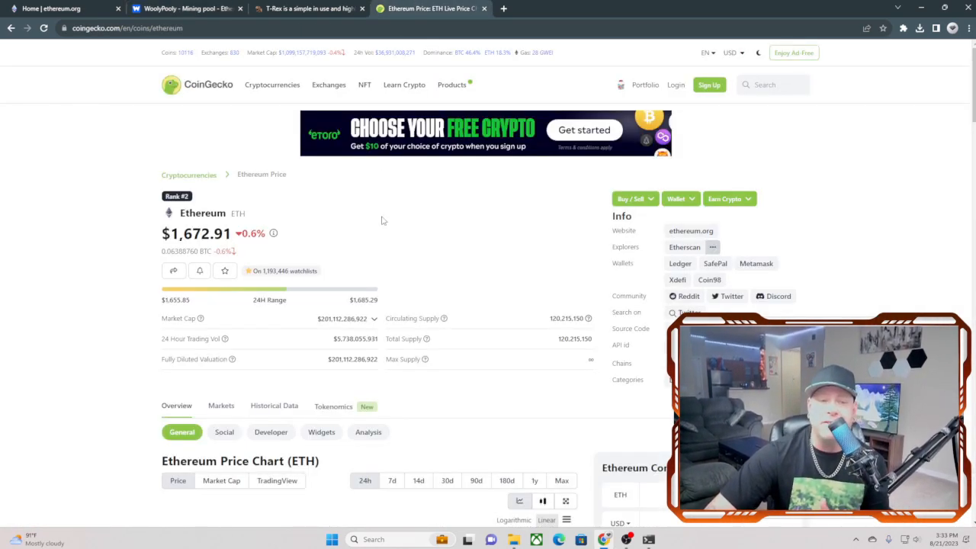
mouse_move(375, 222)
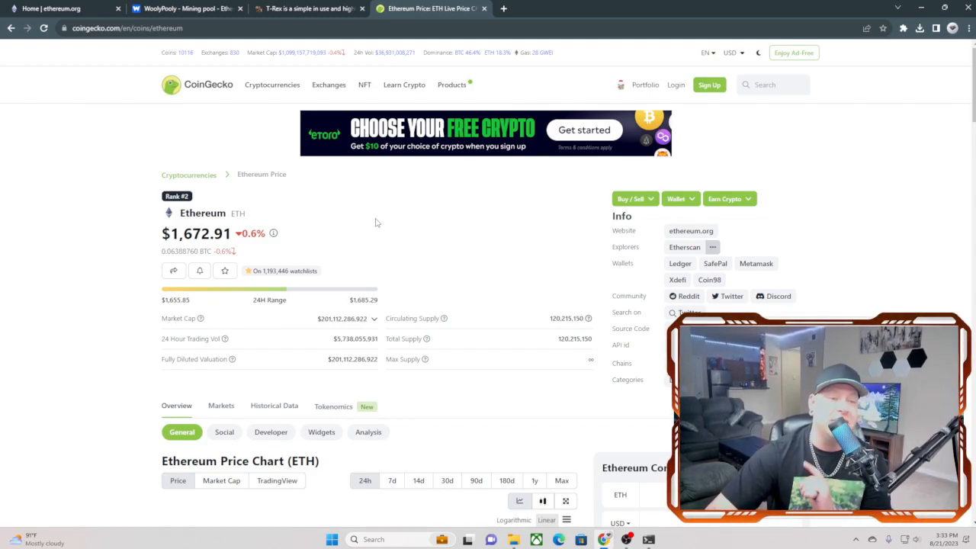
scroll("down", 3)
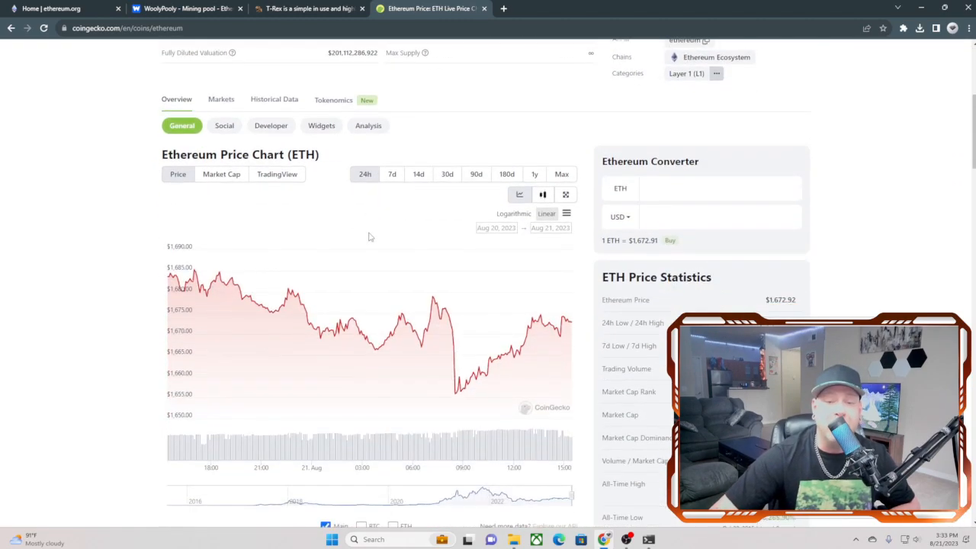
scroll("down", 3)
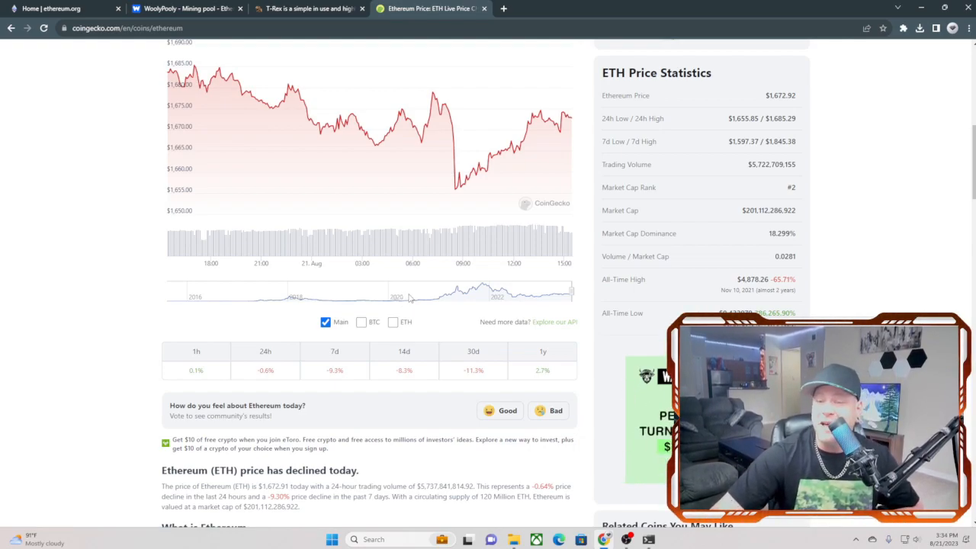
mouse_move(460, 311)
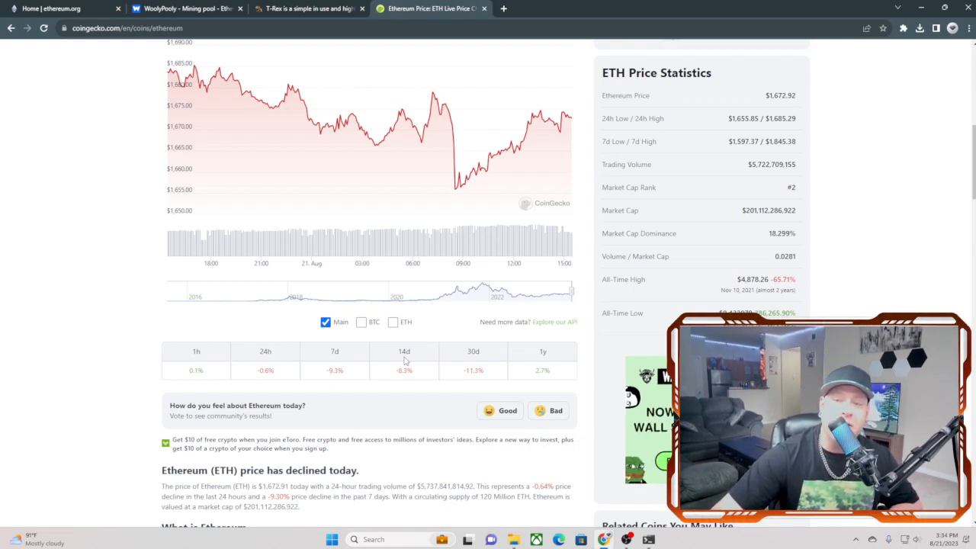
scroll("up", 3)
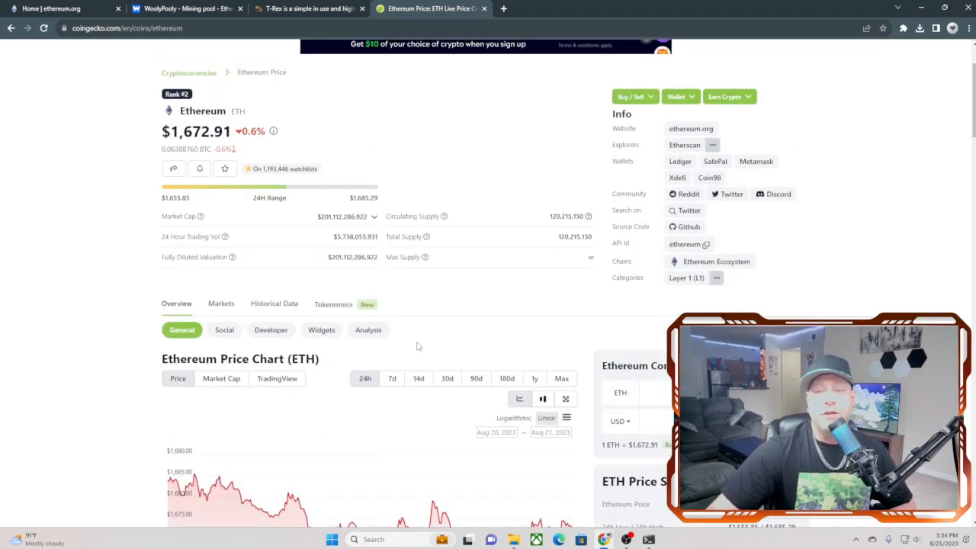
scroll("up", 3)
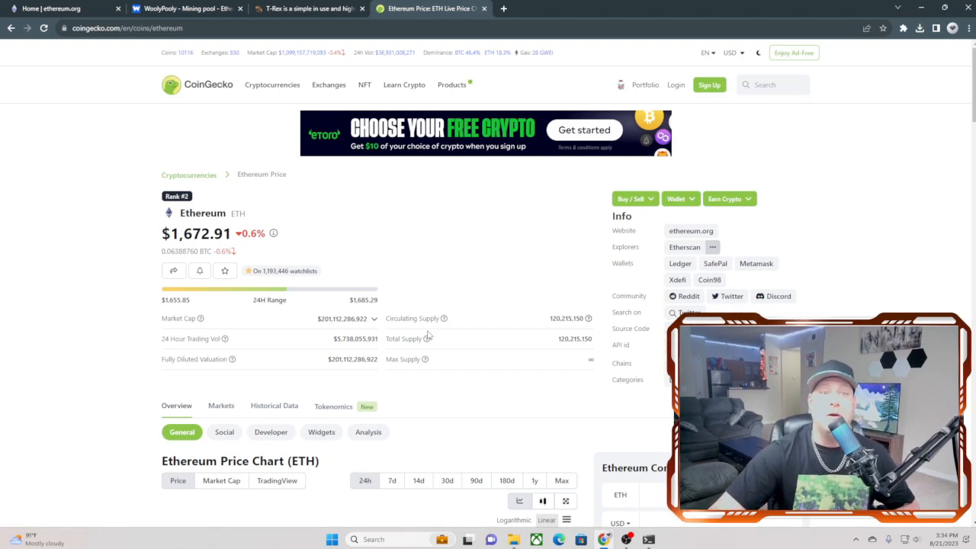
mouse_move(864, 10)
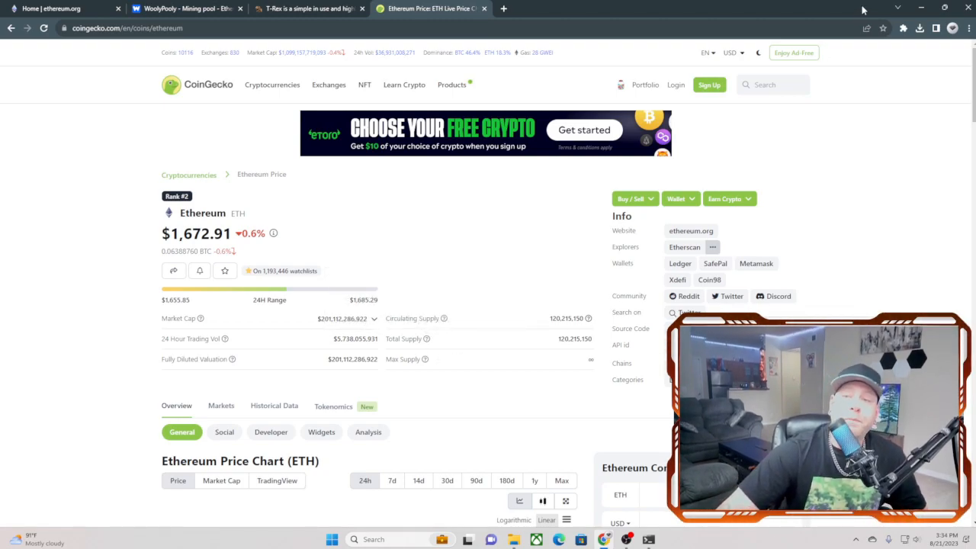